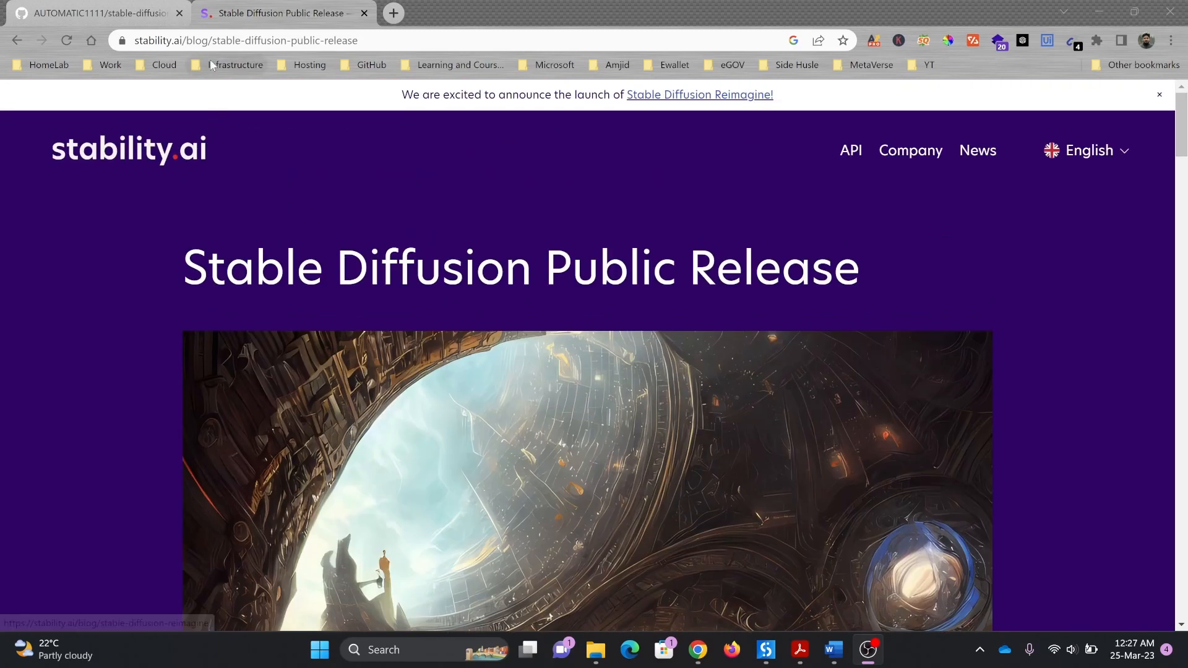
Scroll the stable-diffusion-webui README down to the interface screenshot and installation steps
scroll("down", 3)
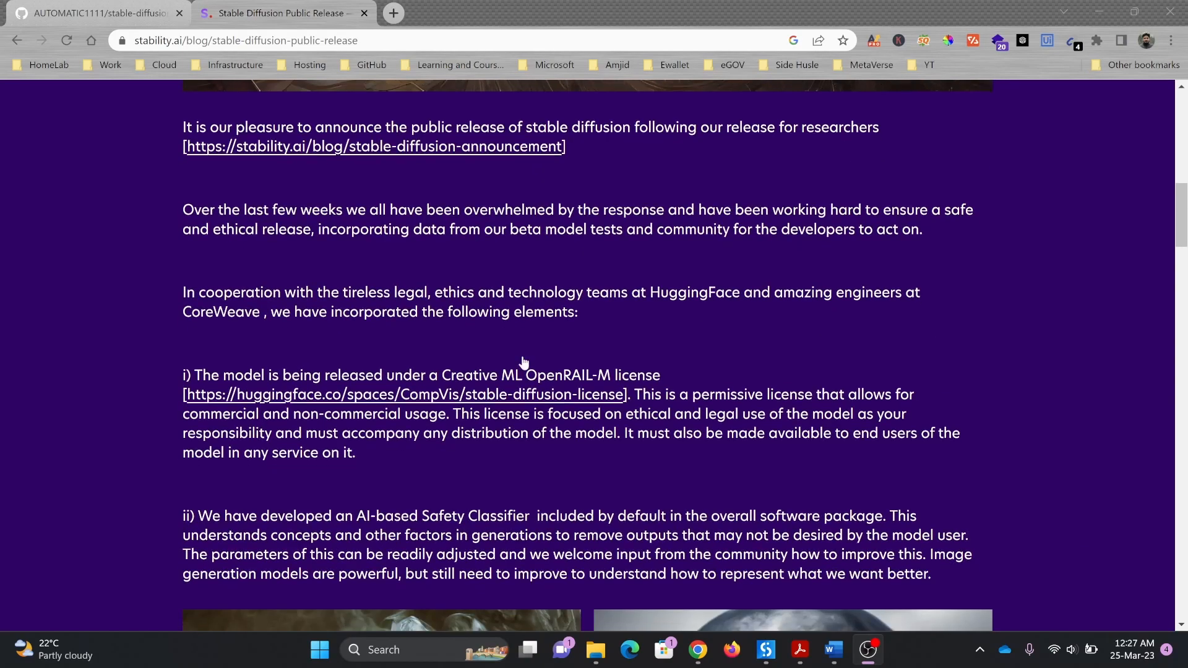
scroll("down", 3)
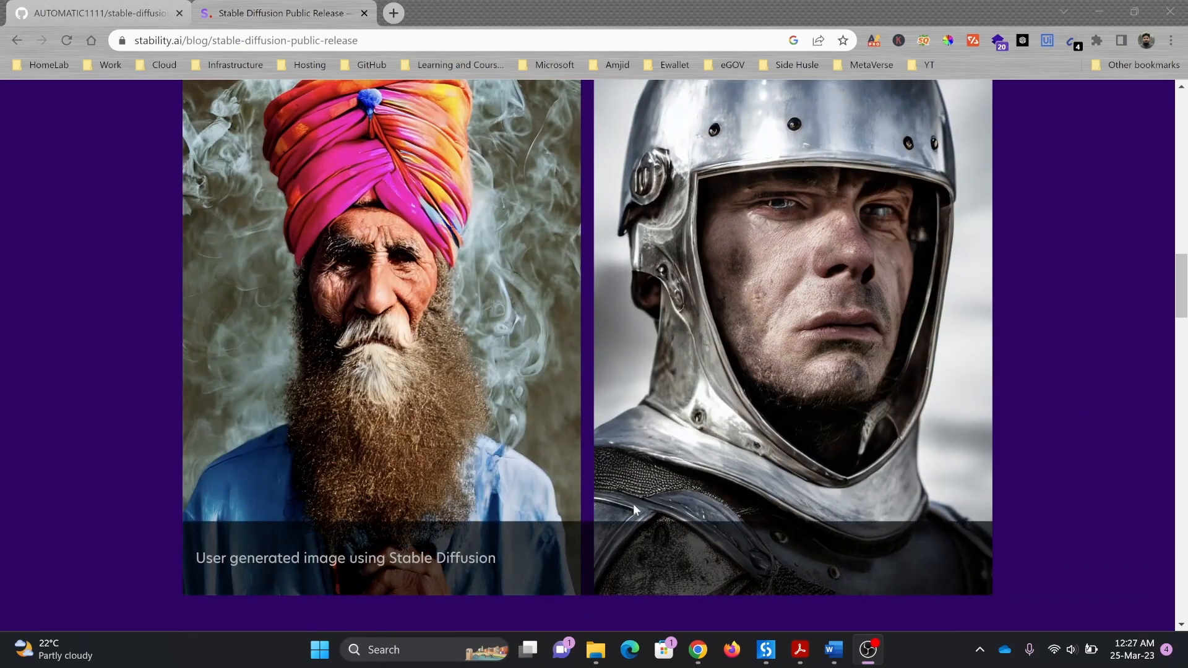
scroll("down", 3)
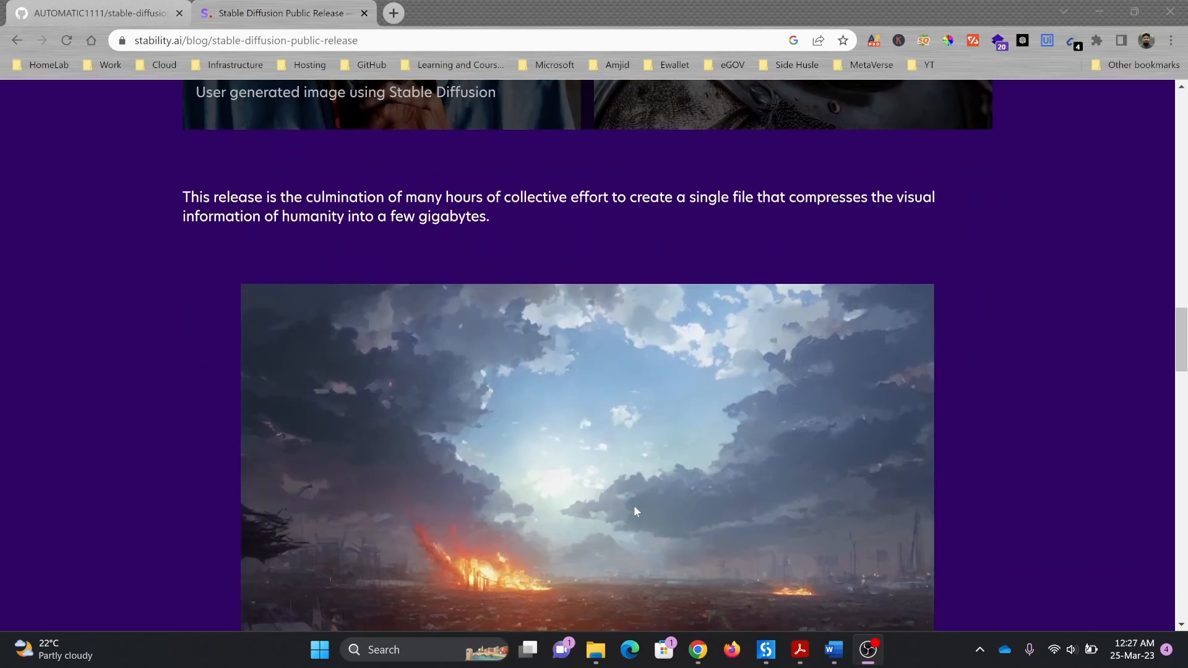
scroll("down", 3)
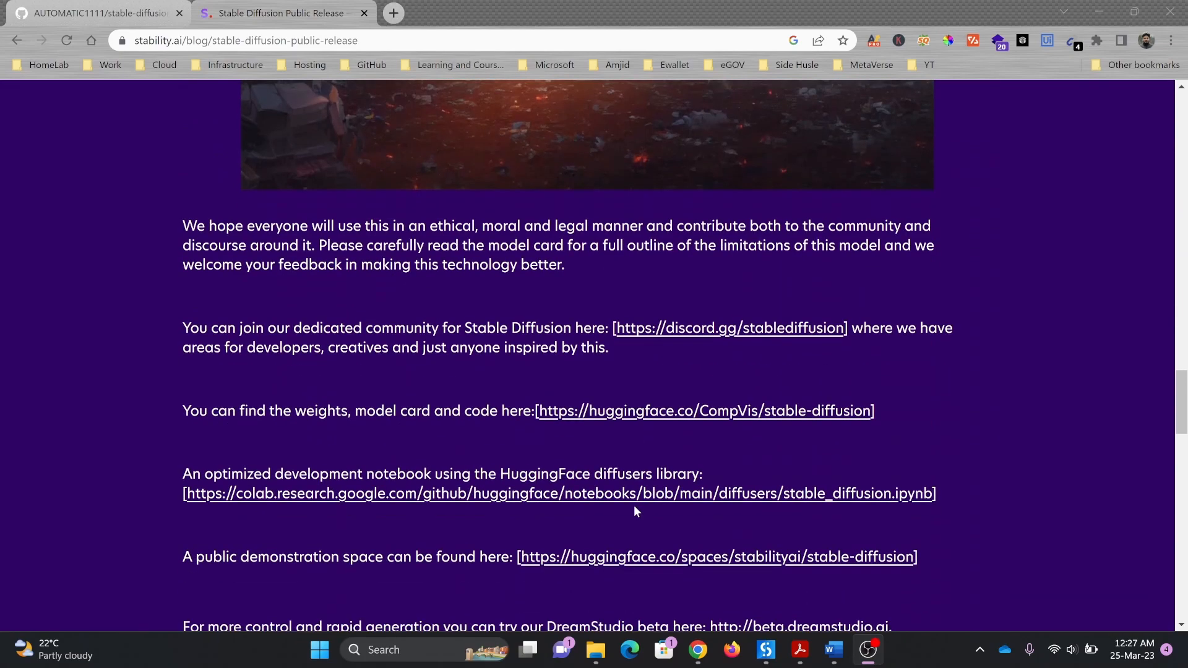
scroll("up", 3)
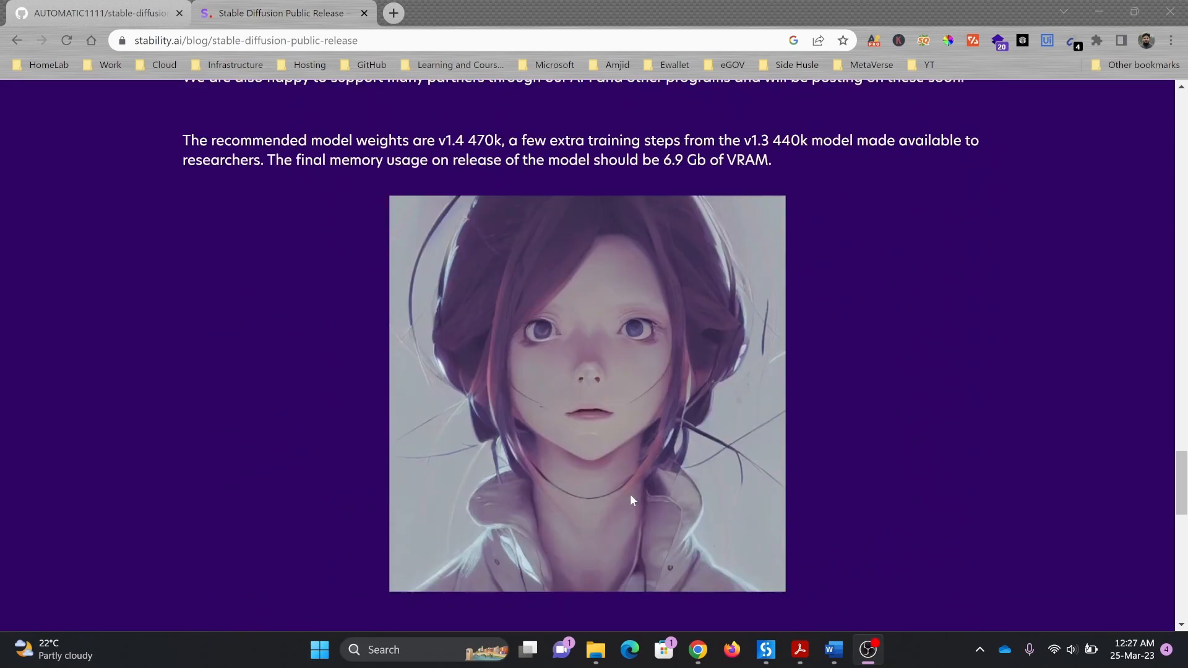
scroll("down", 3)
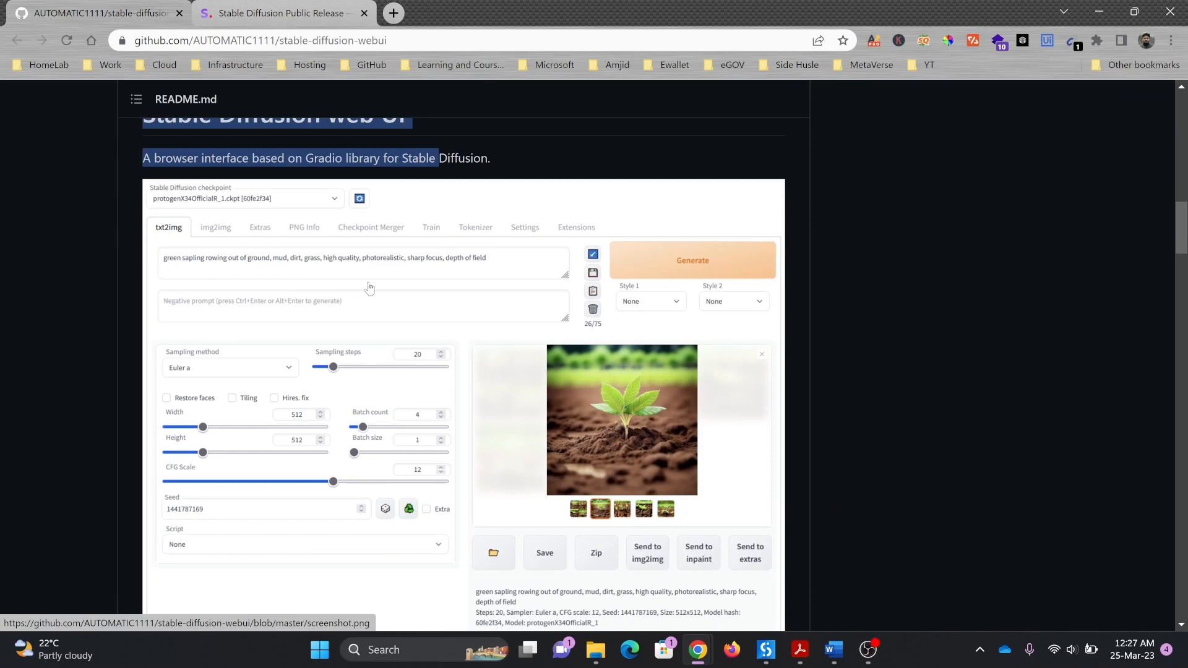
mouse_move(624, 409)
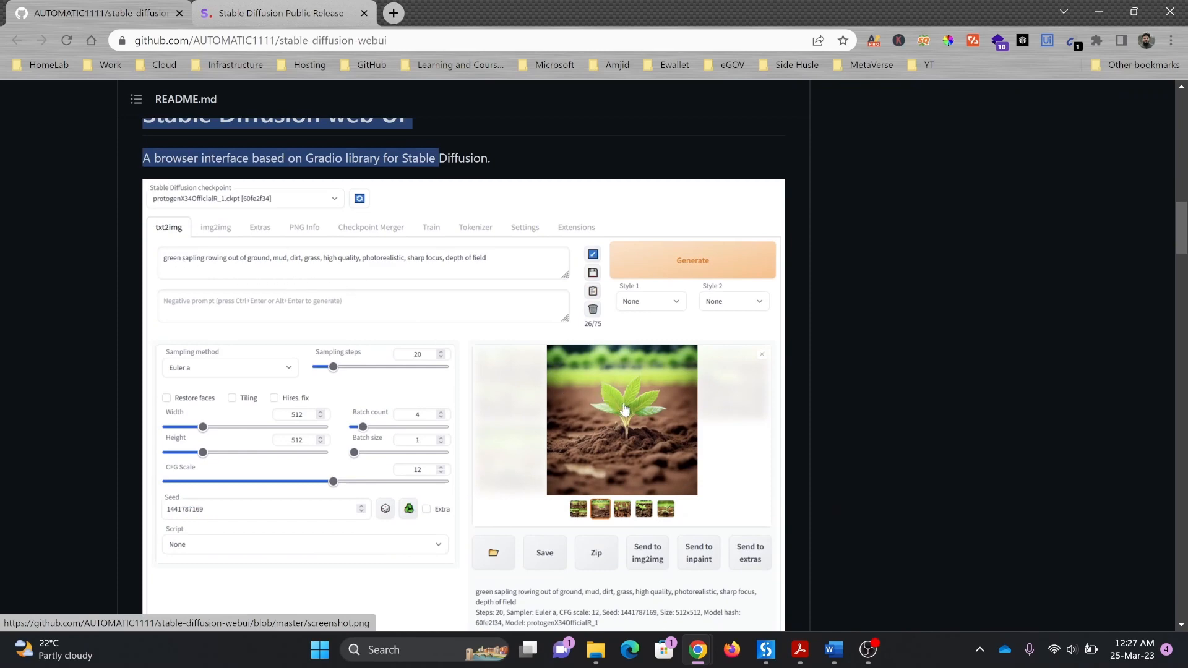
scroll("down", 3)
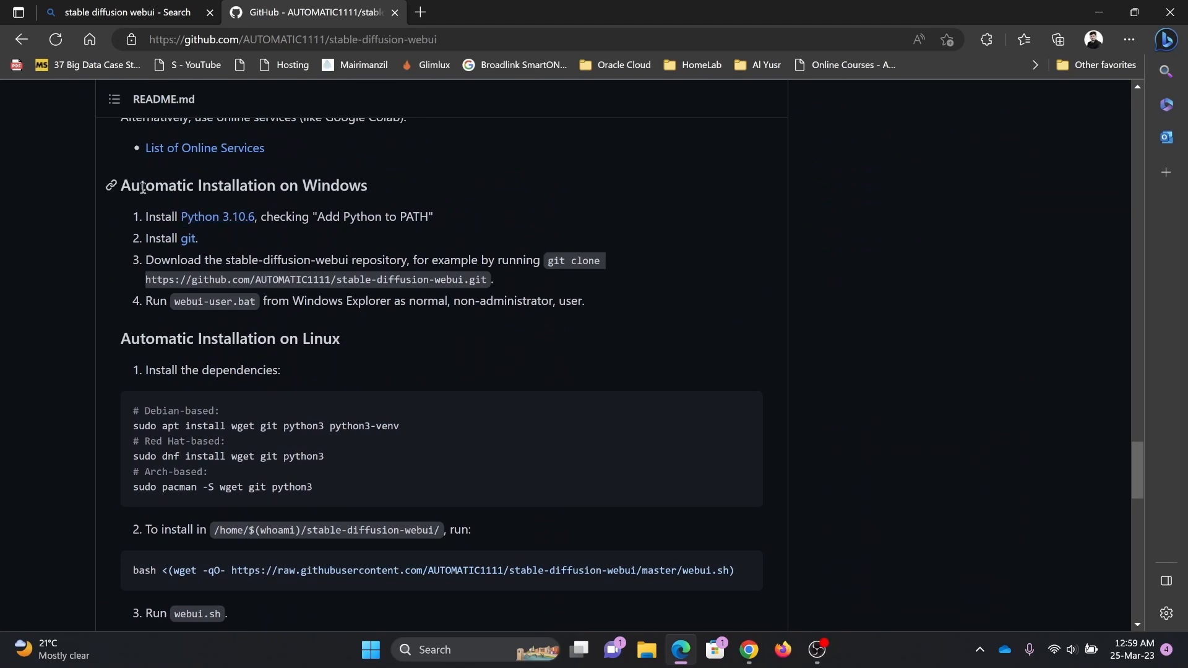
Open the Python 3.10.6 and git download pages from the README's Windows installation steps
left_click_drag(131, 185, 231, 338)
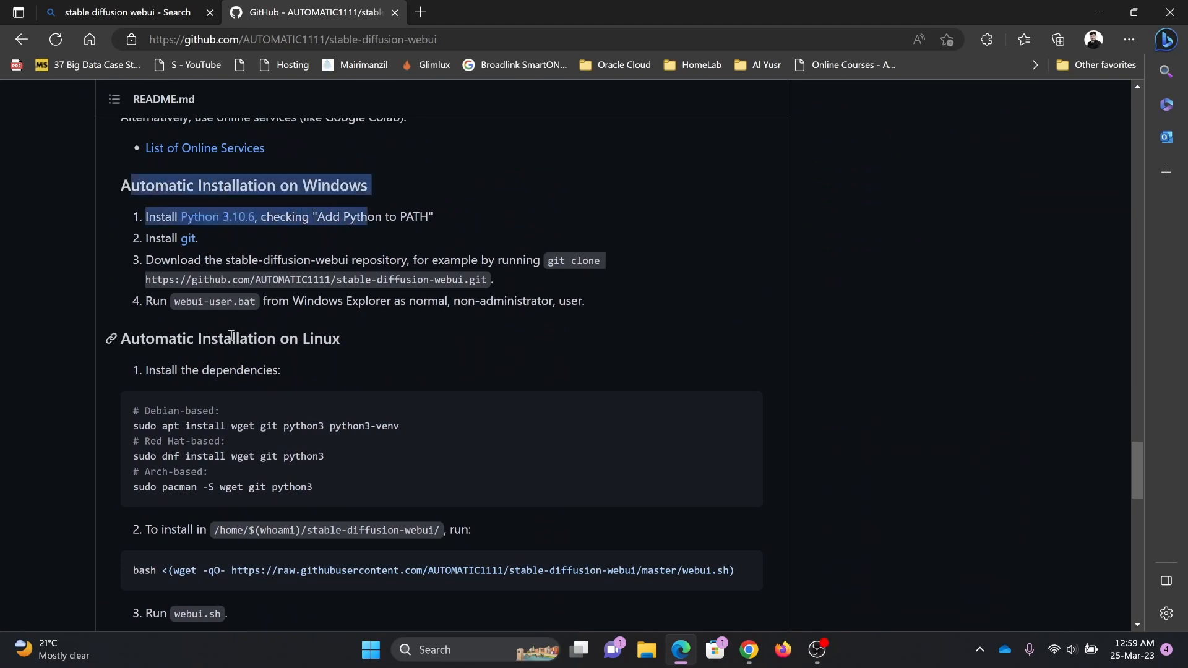
left_click(201, 240)
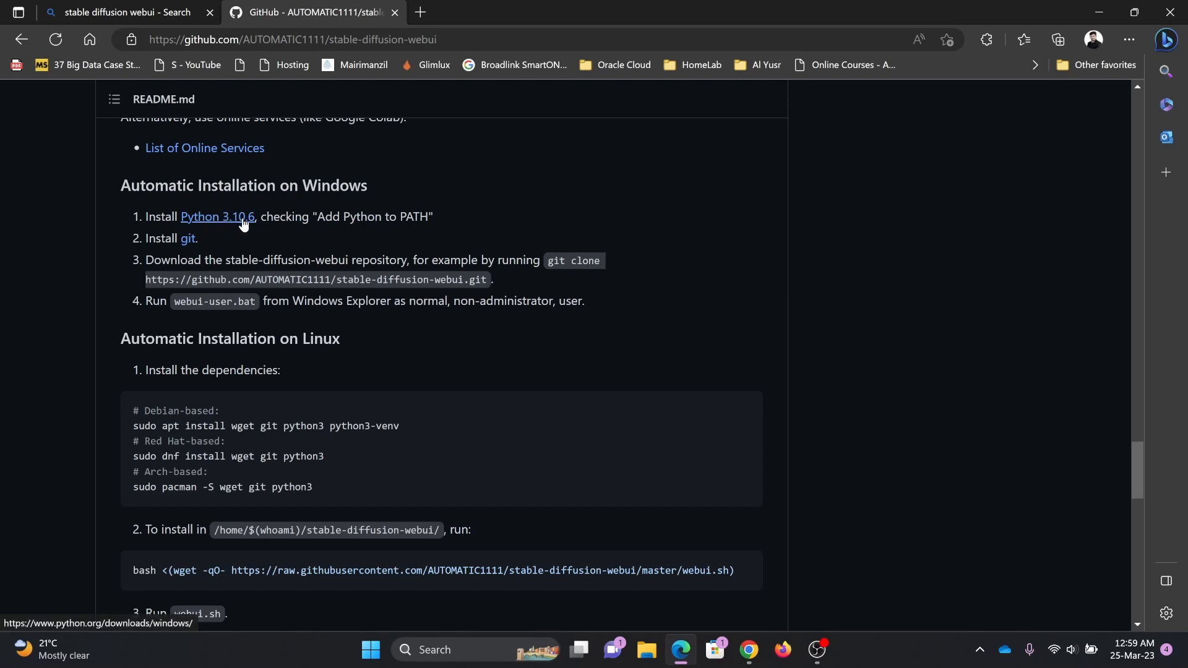
left_click(217, 216)
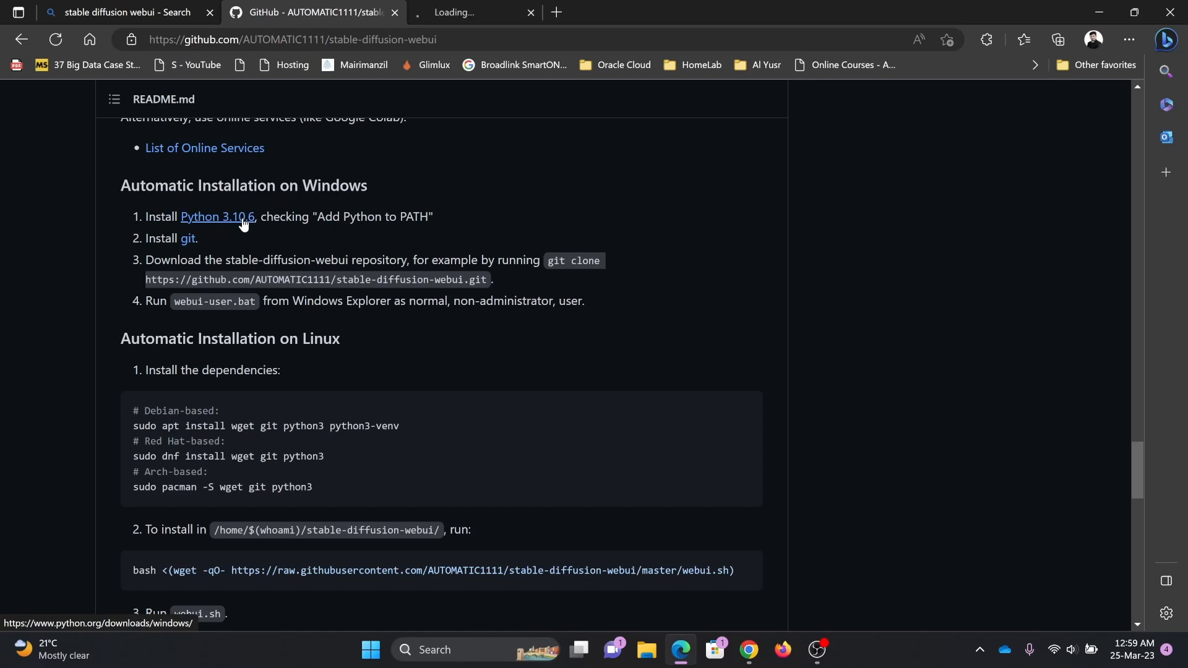
left_click(217, 216)
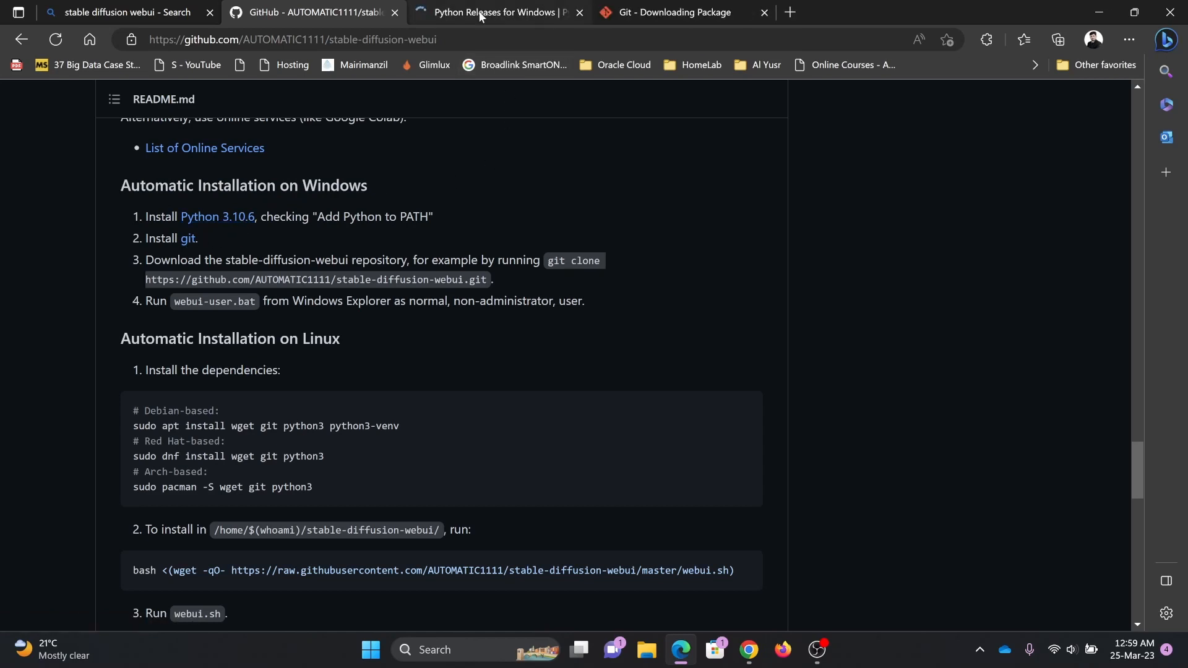
left_click(497, 13)
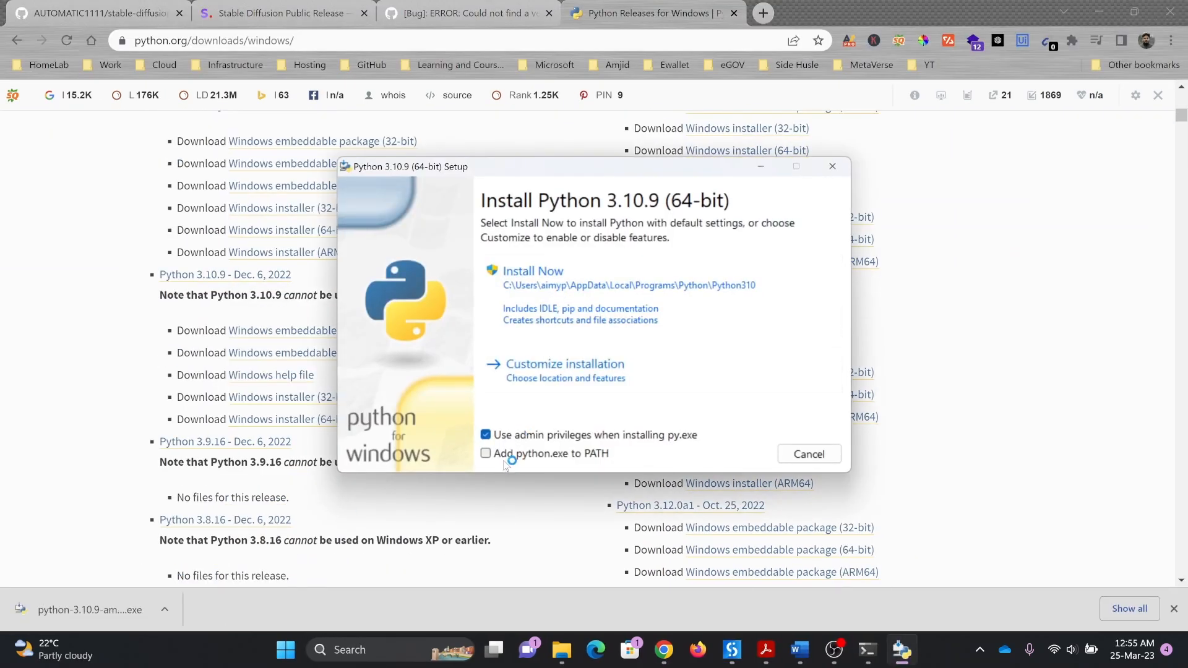
Enable 'Add python.exe to PATH' and start the default Python 3.10.9 installation
left_click(485, 453)
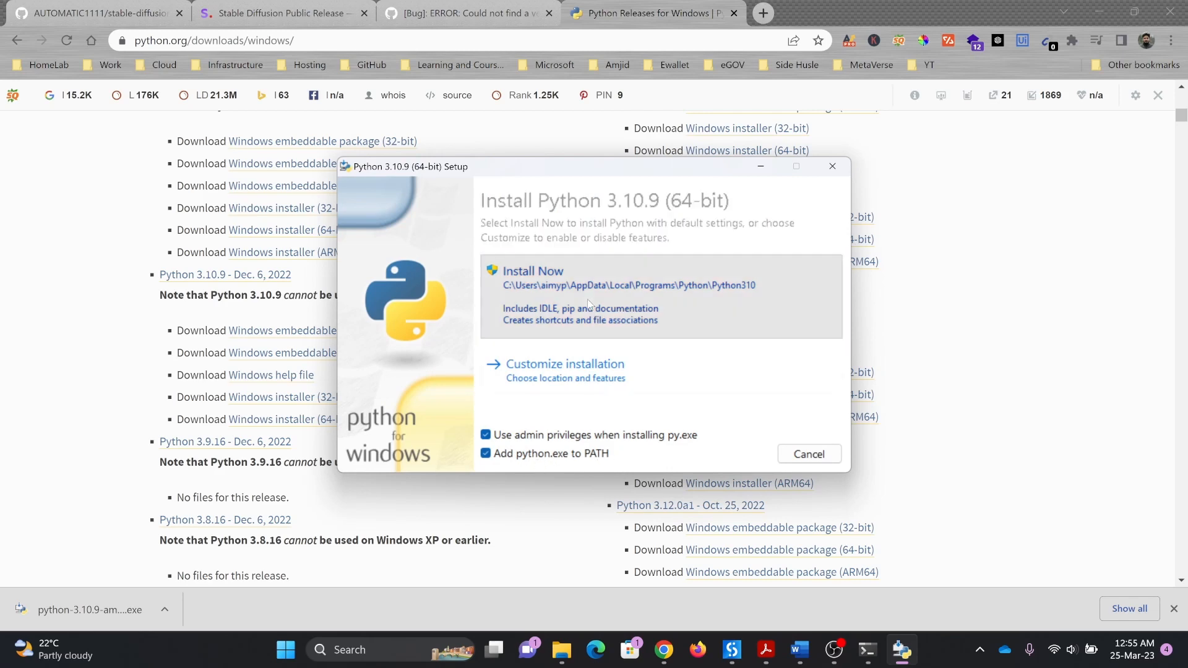
left_click(532, 271)
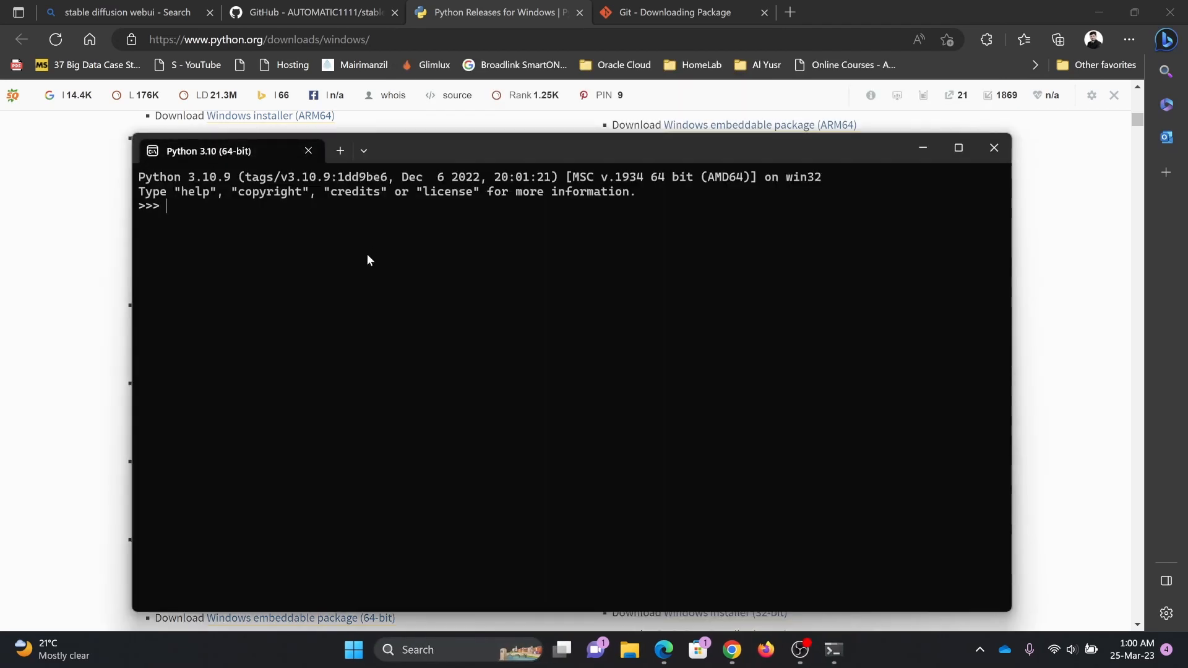
Run print("this is test") at the Python prompt, then exit the shell
type("print()")
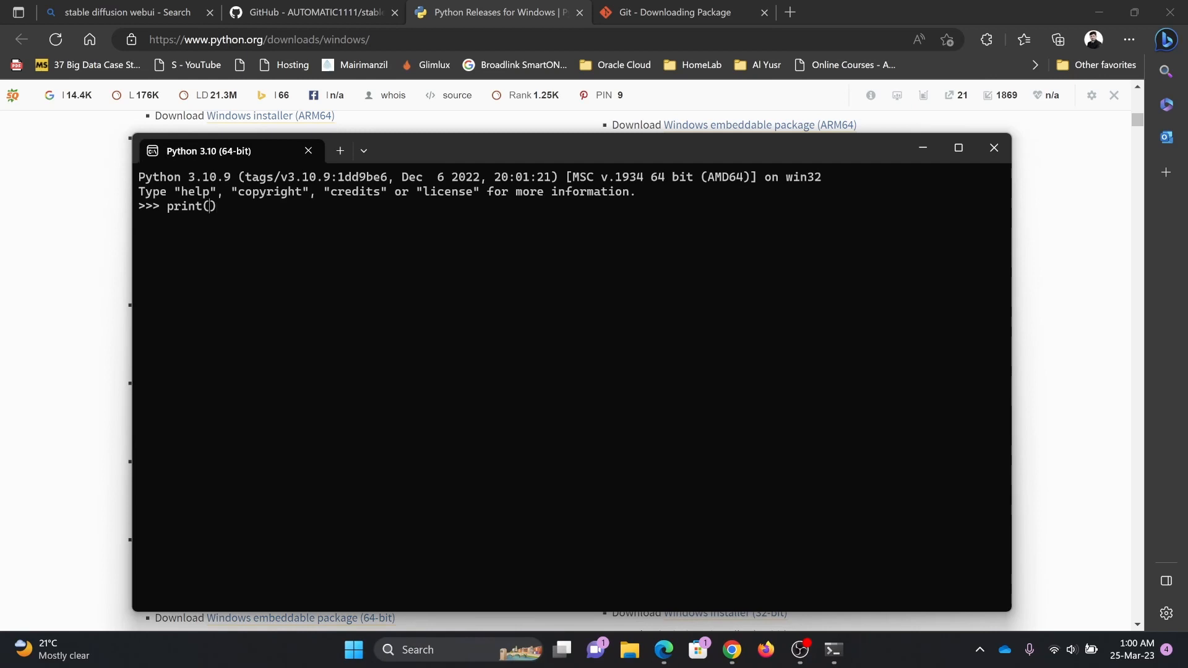
type("\"this is test")
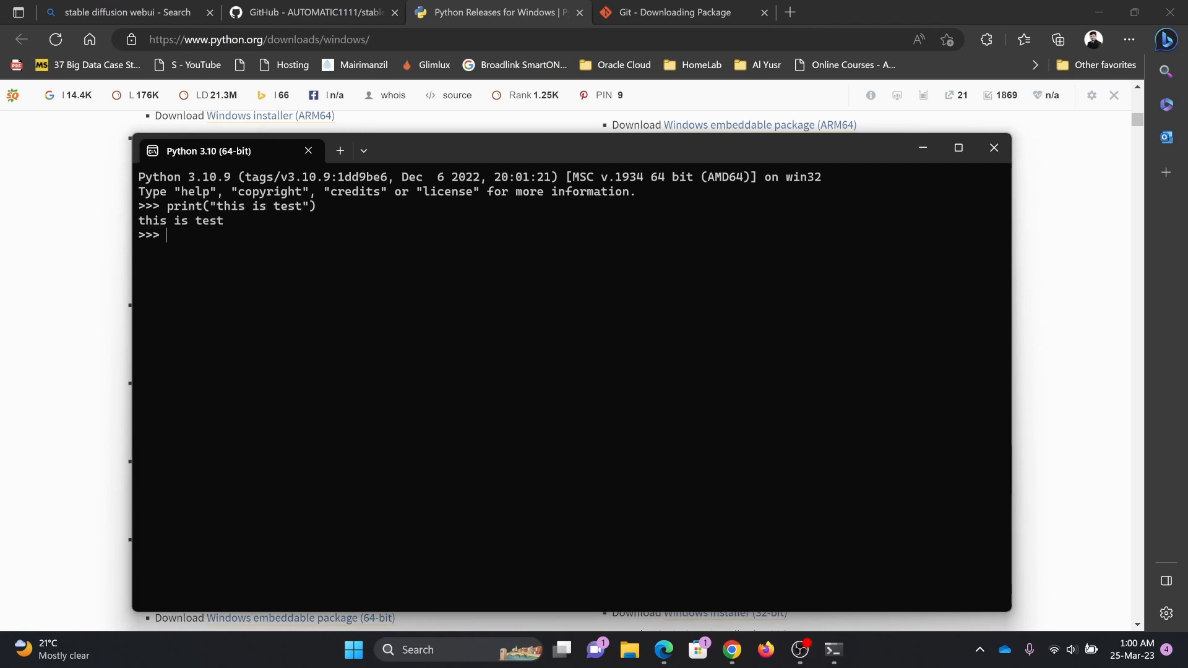
type("exit")
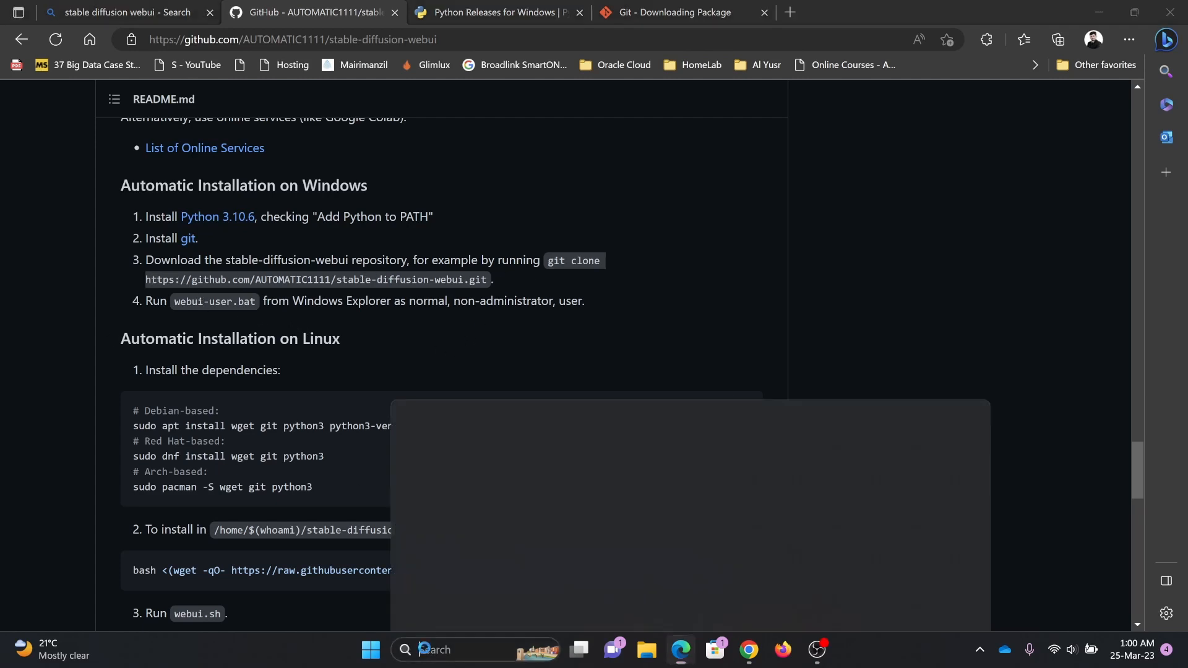
Open cmd and run git clone with the copied stable-diffusion-webui repository URL
type("cmd")
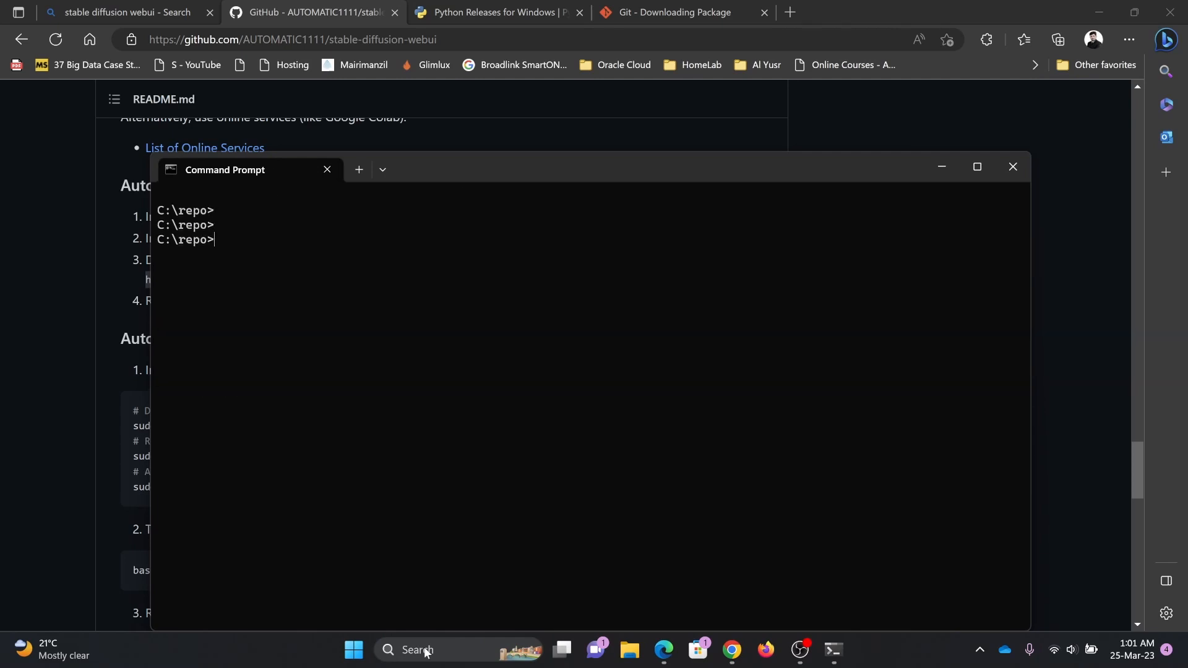
key("enter")
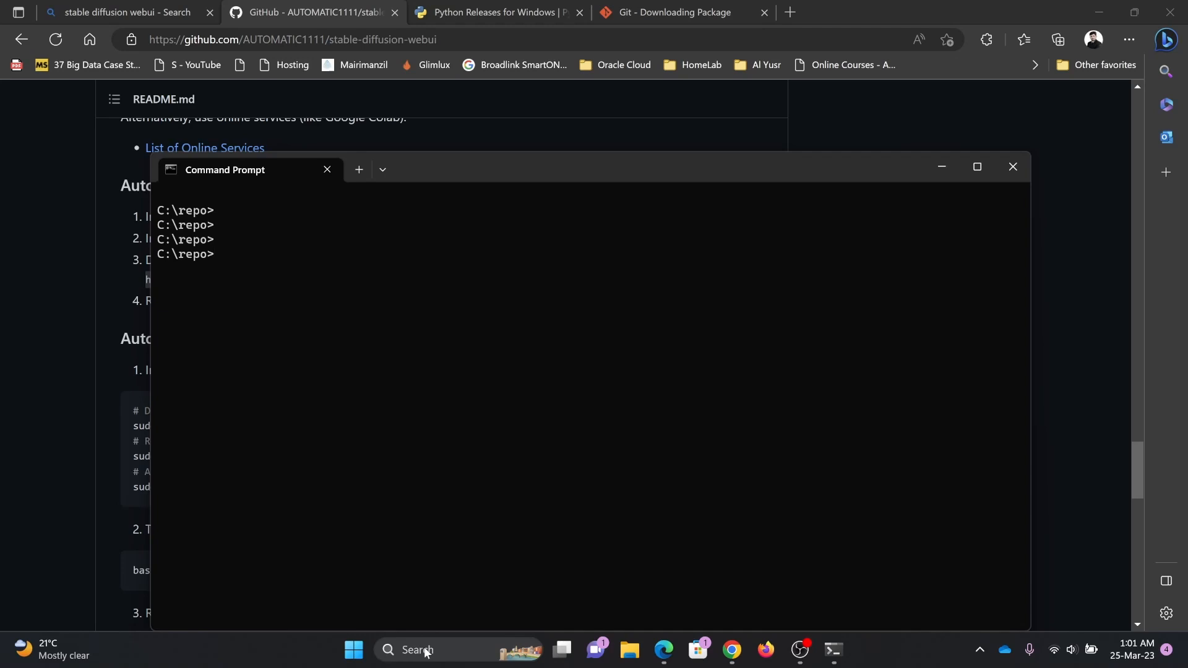
type("git")
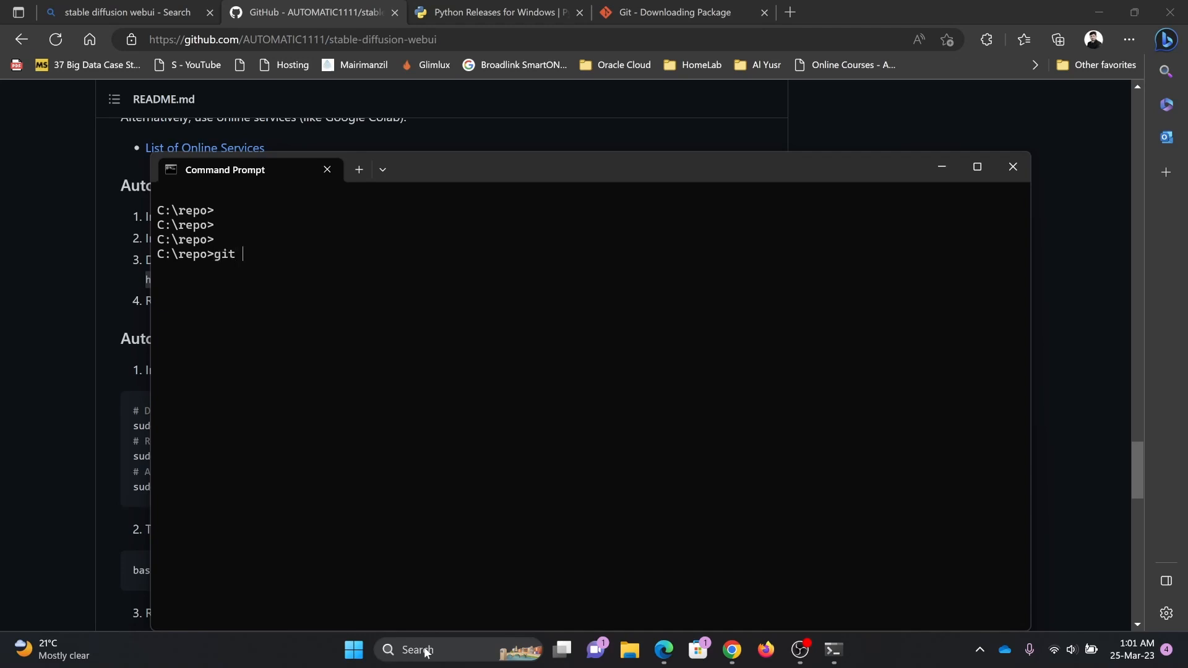
type("clone")
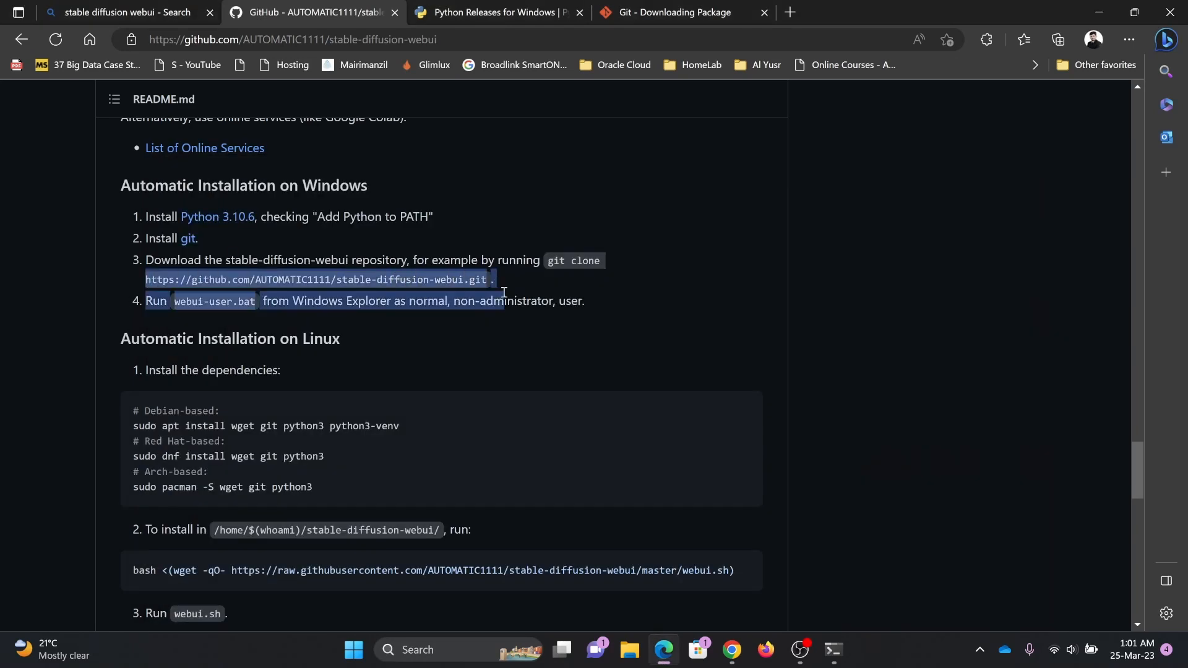
right_click(503, 292)
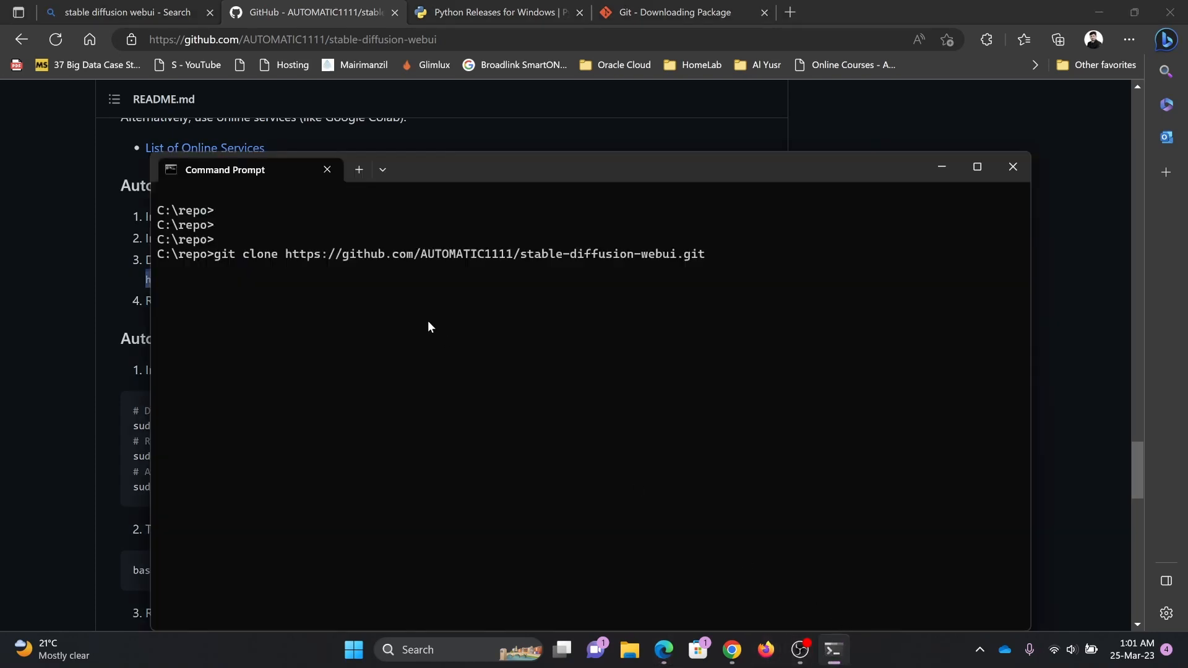
key("Enter")
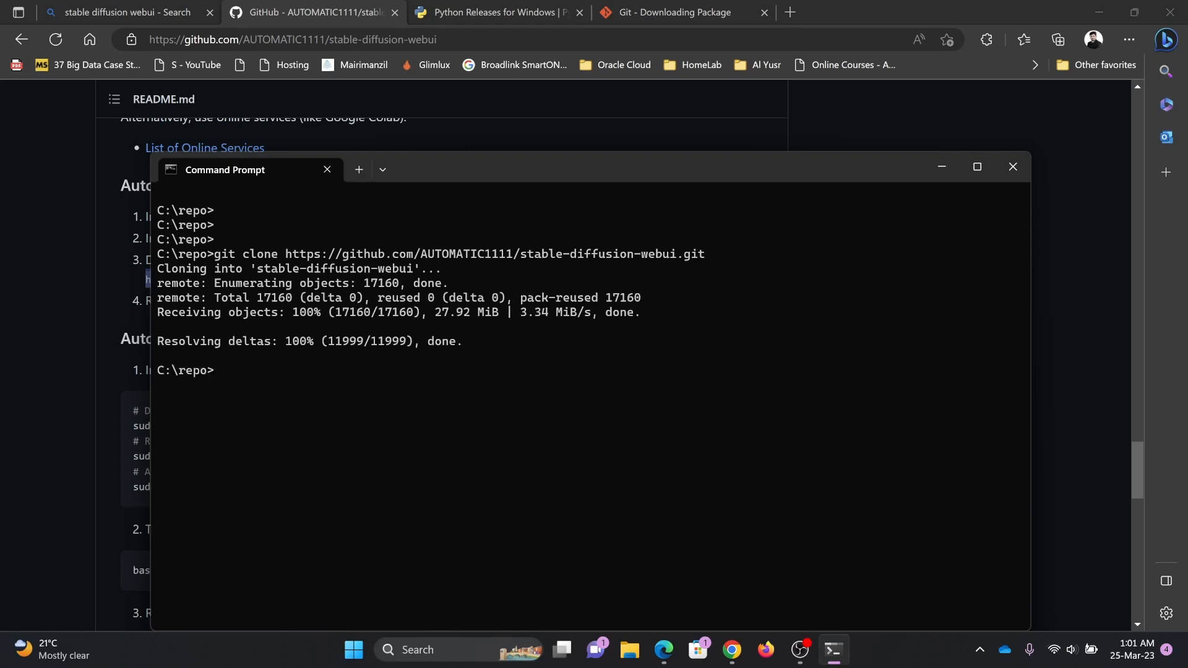
Change into the stable-diffusion-webui folder and list its contents with dir
type("cd stab")
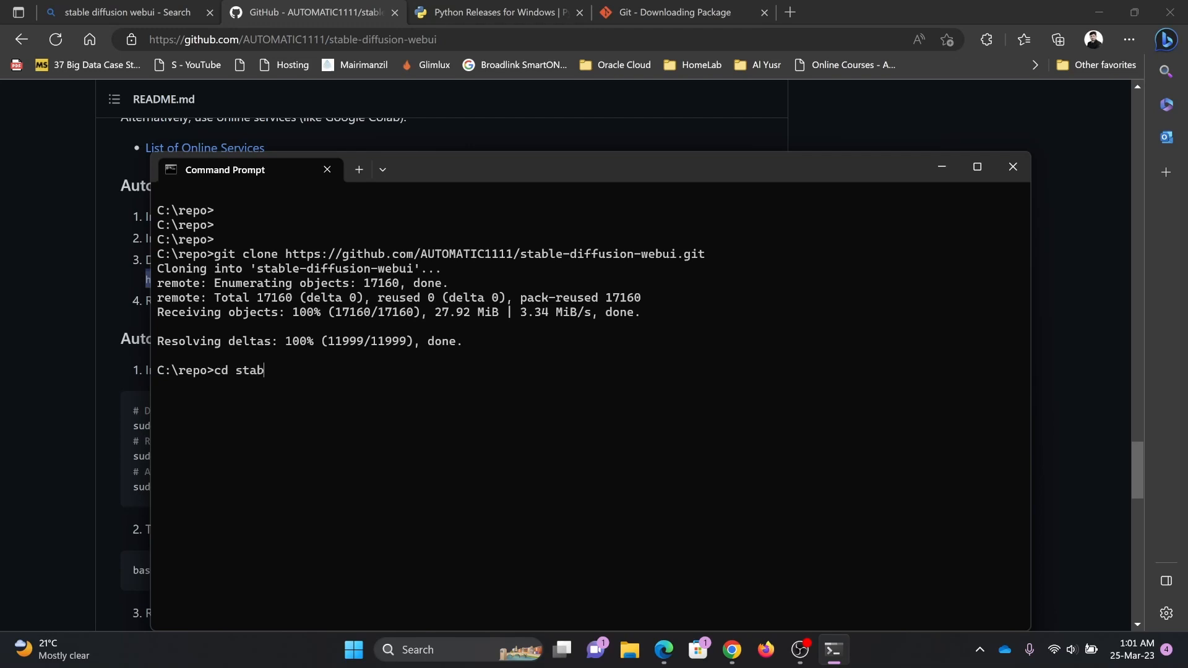
type("le-diffi")
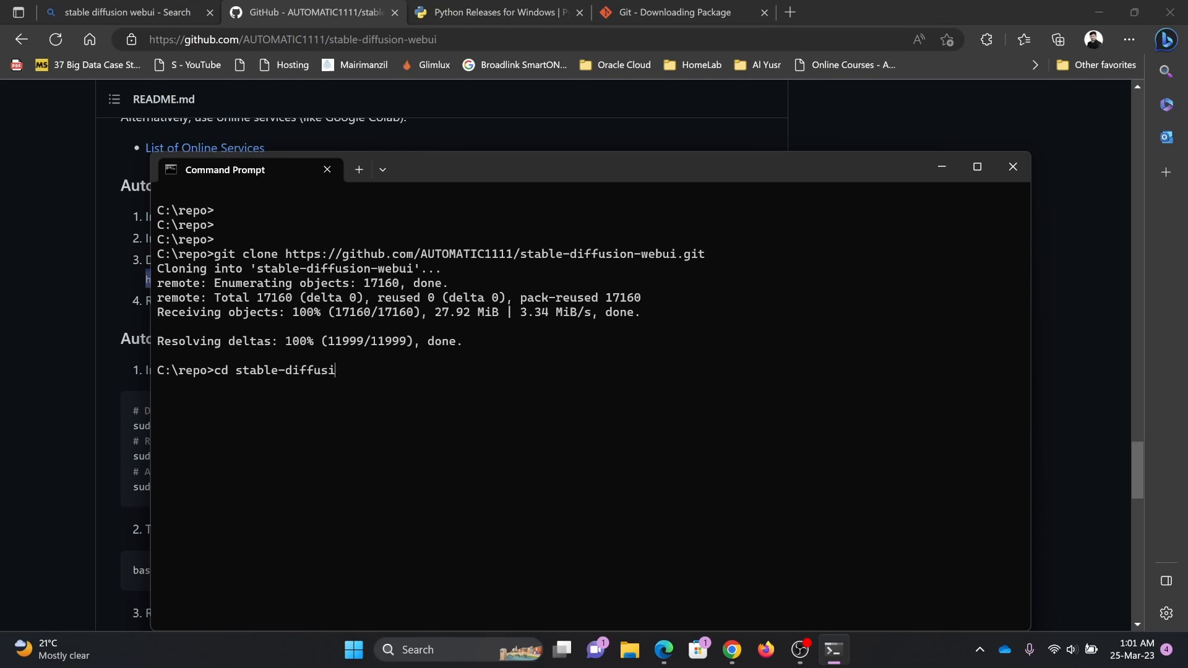
type("on-web")
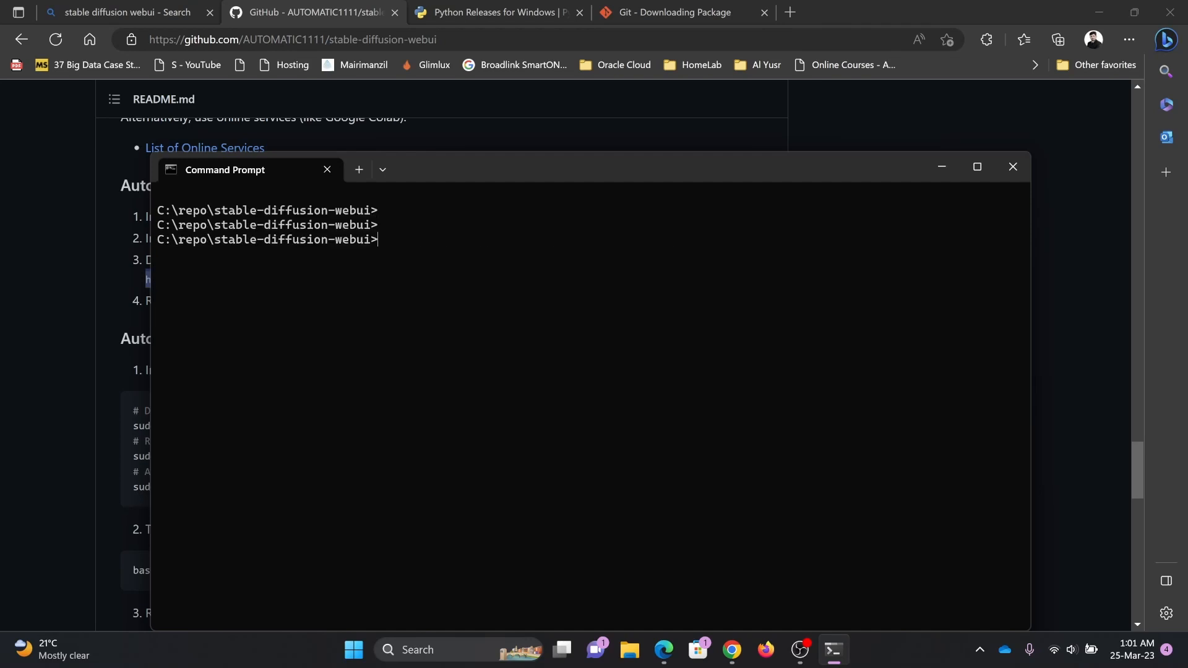
key("enter")
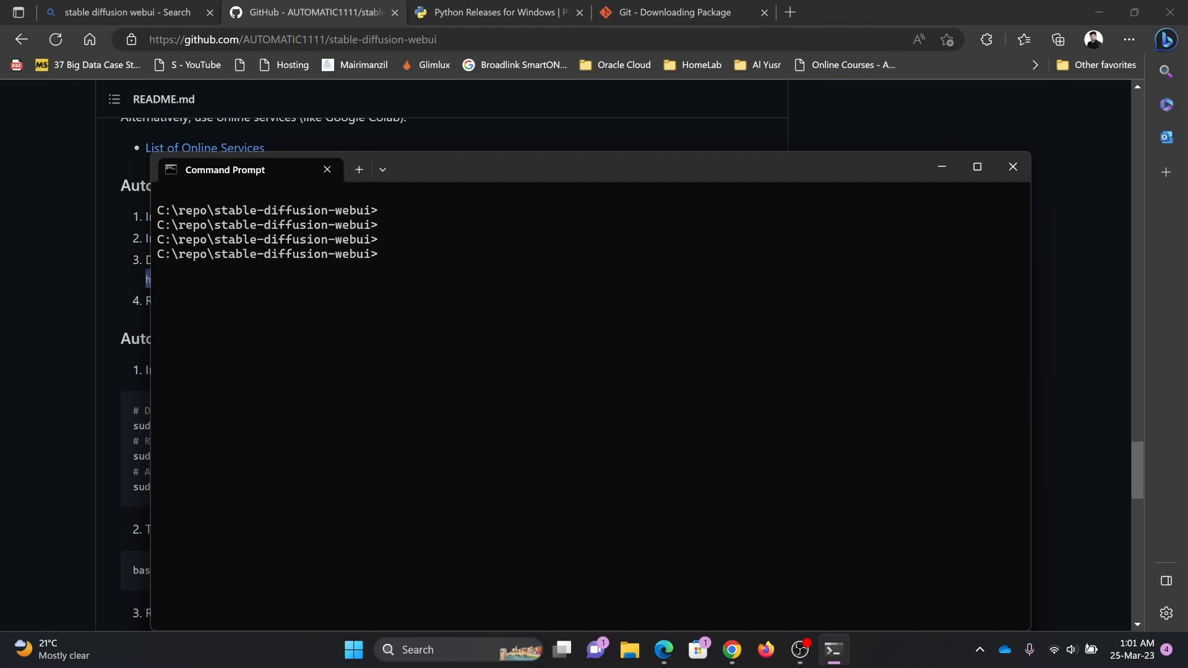
type("dir")
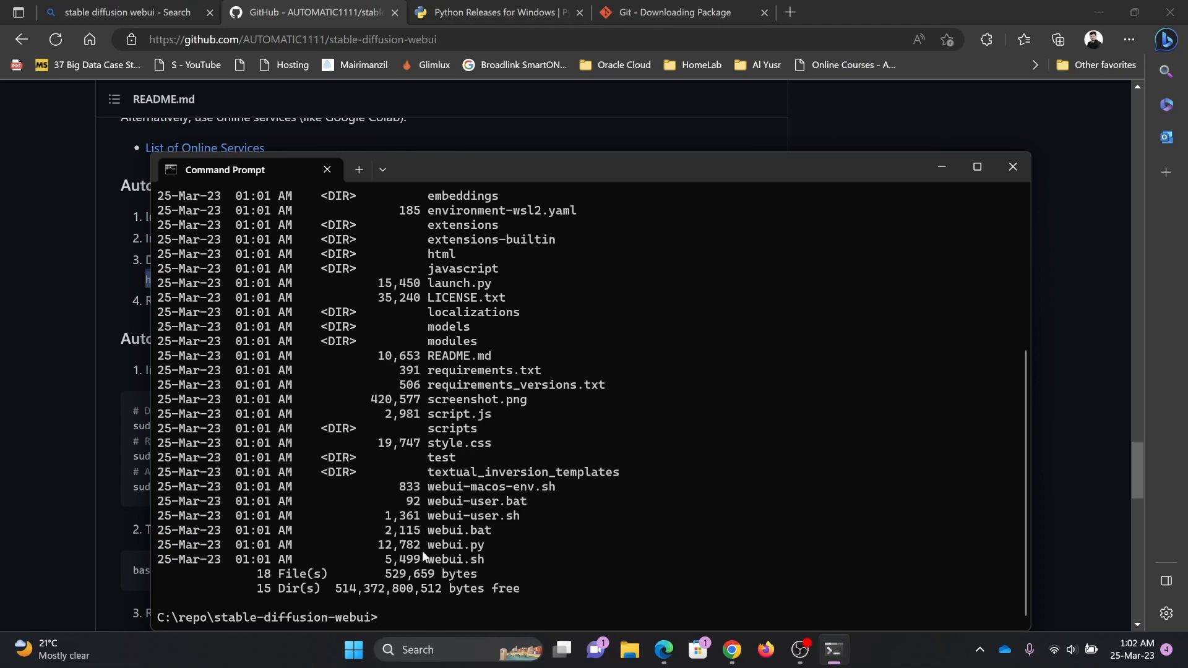
mouse_move(426, 566)
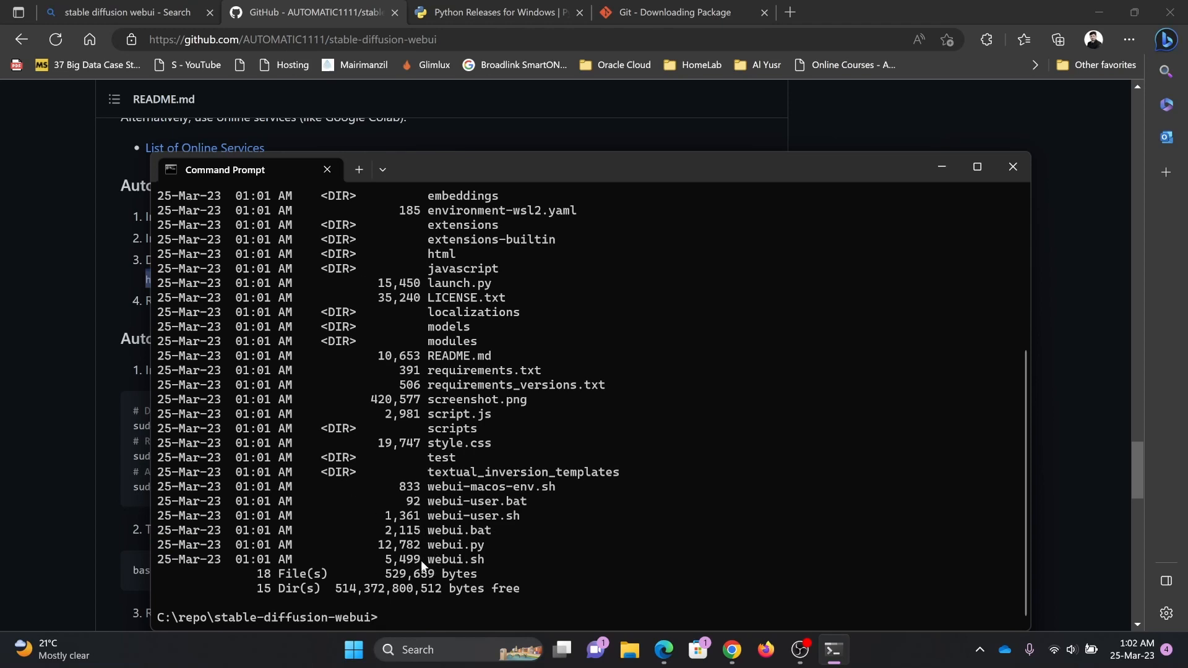
double_click(454, 560)
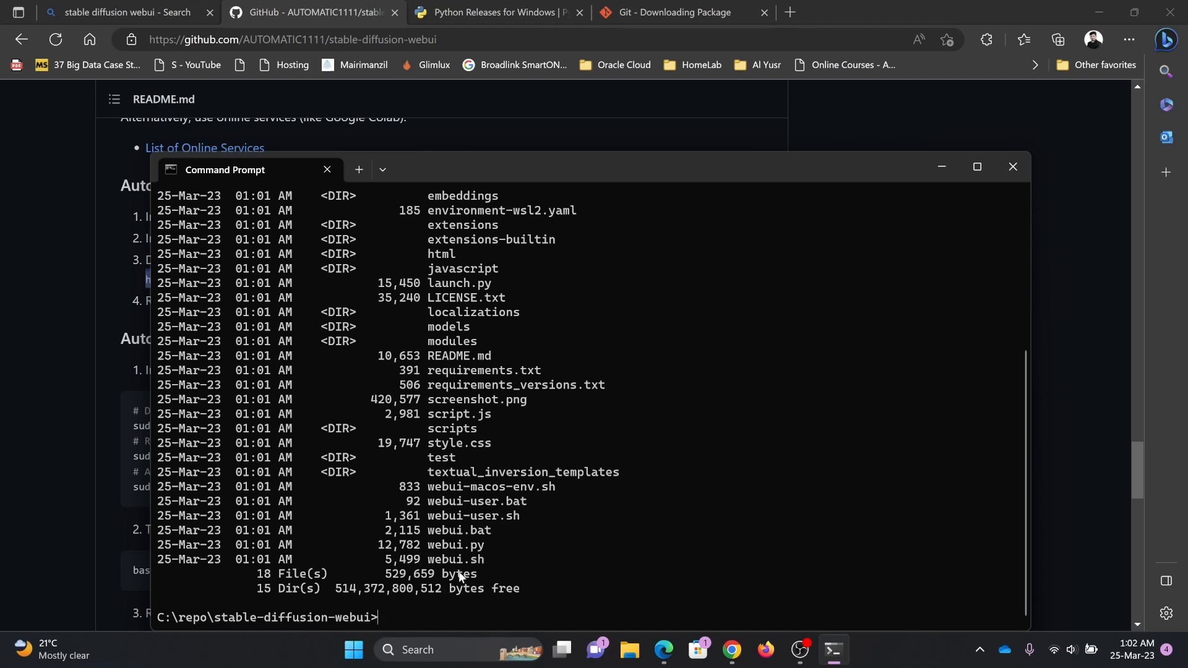
double_click(480, 530)
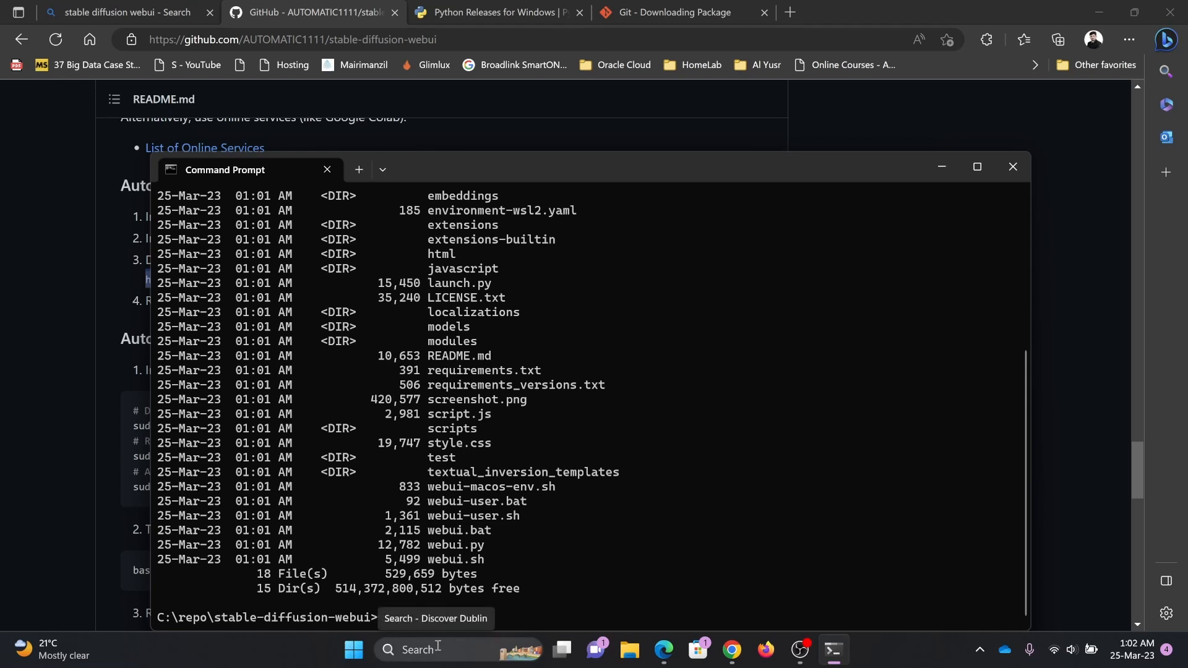
Search 'web' and scroll through the AMD GPU install wiki page
type("web")
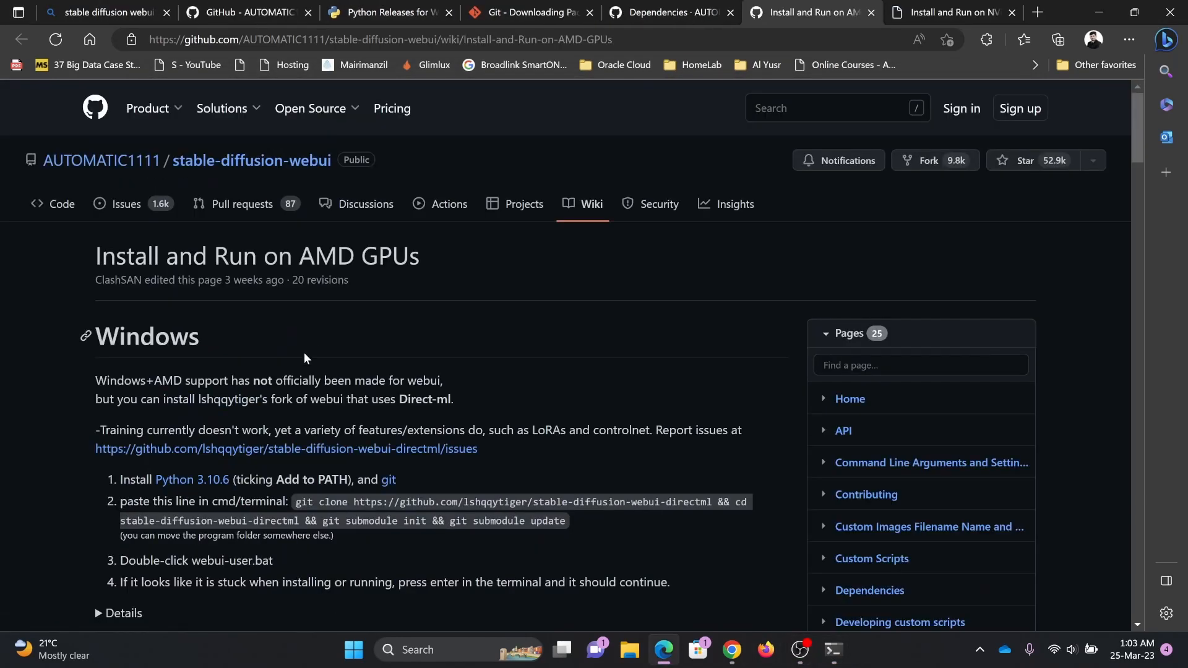
scroll("down", 3)
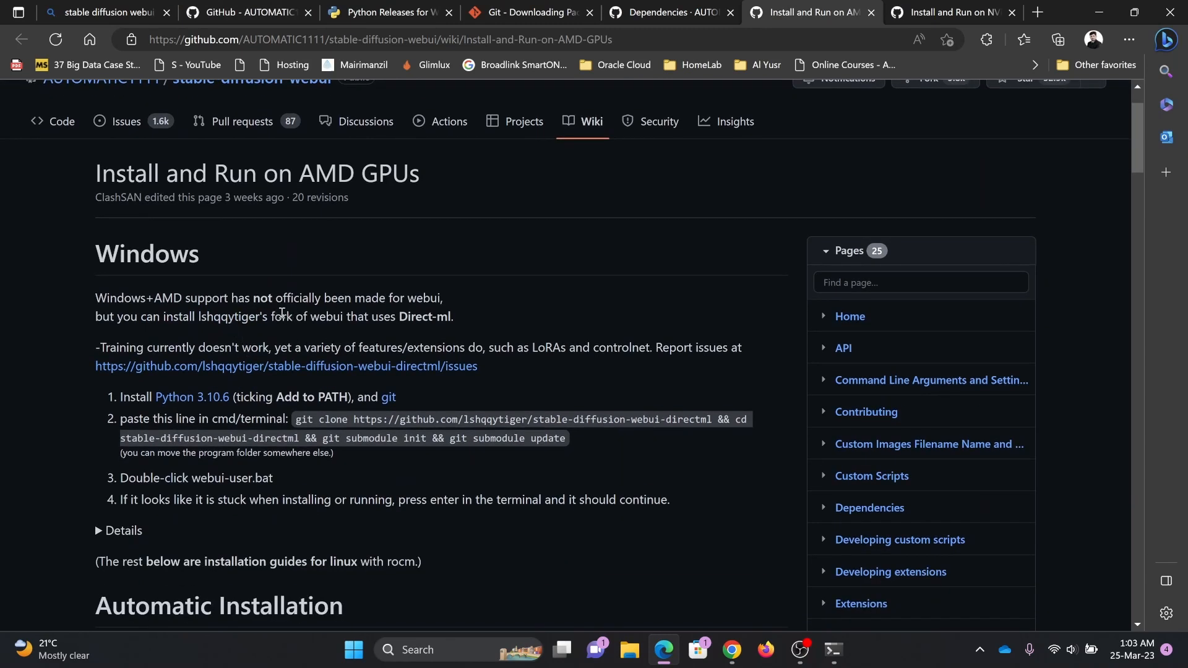
mouse_move(382, 313)
type("dx")
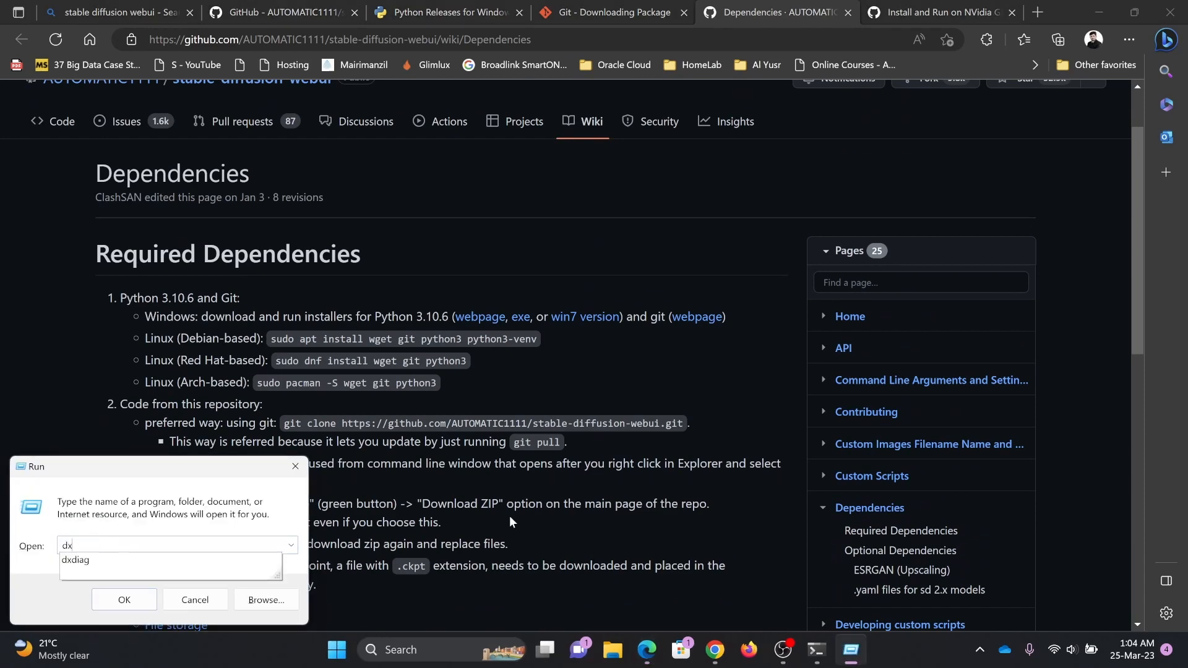
Run dxdiag, confirm the NVIDIA GeForce RTX 3070 Ti Laptop GPU, and close the windows
left_click(194, 600)
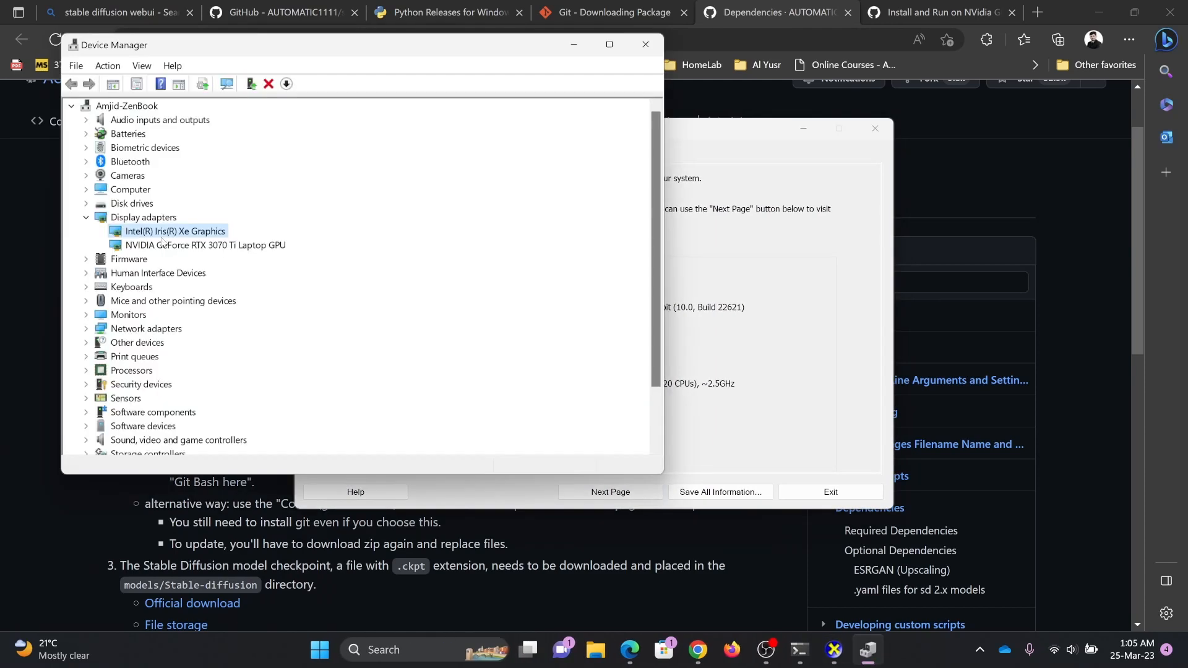
left_click(204, 245)
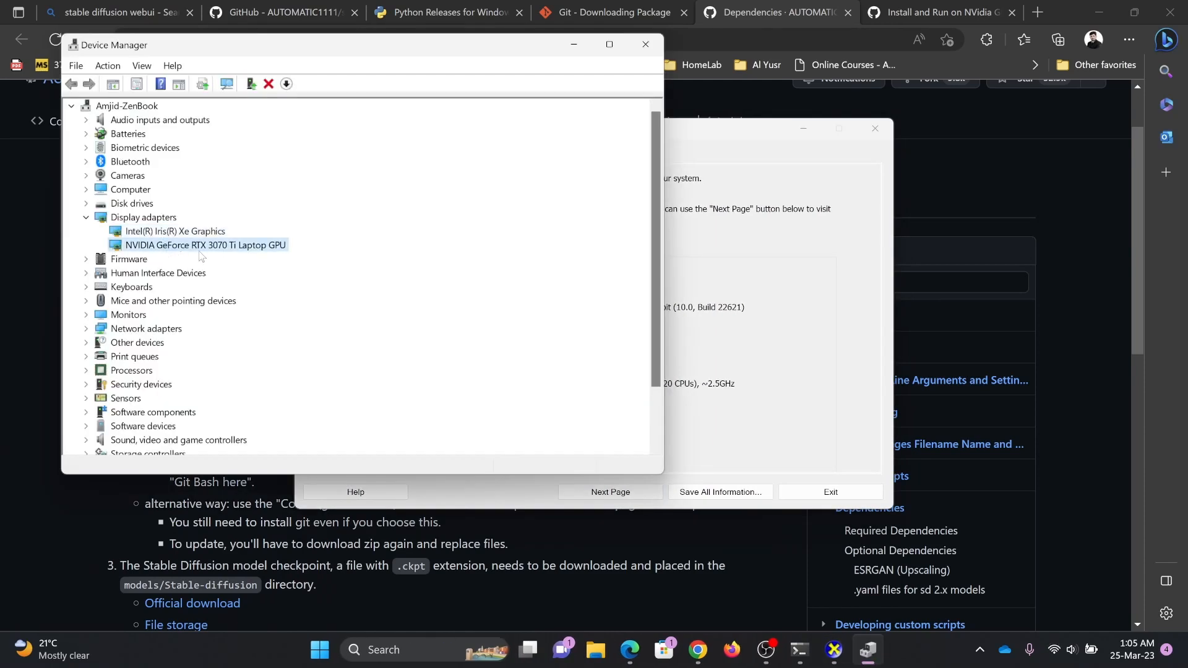
mouse_move(224, 255)
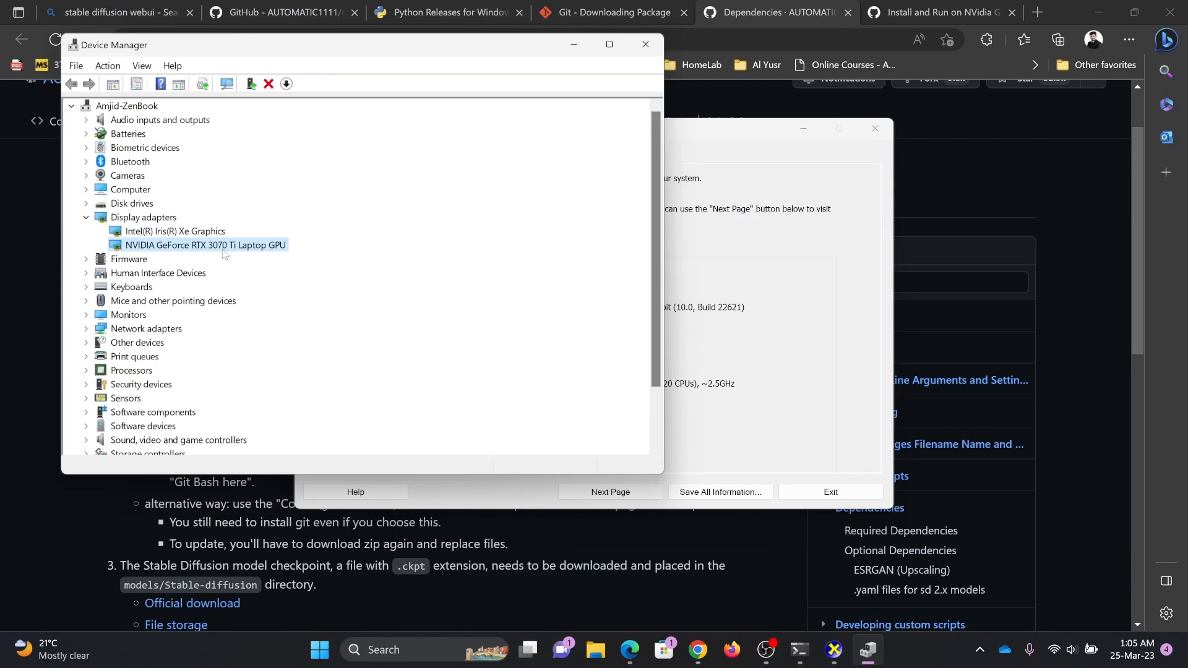
left_click(645, 44)
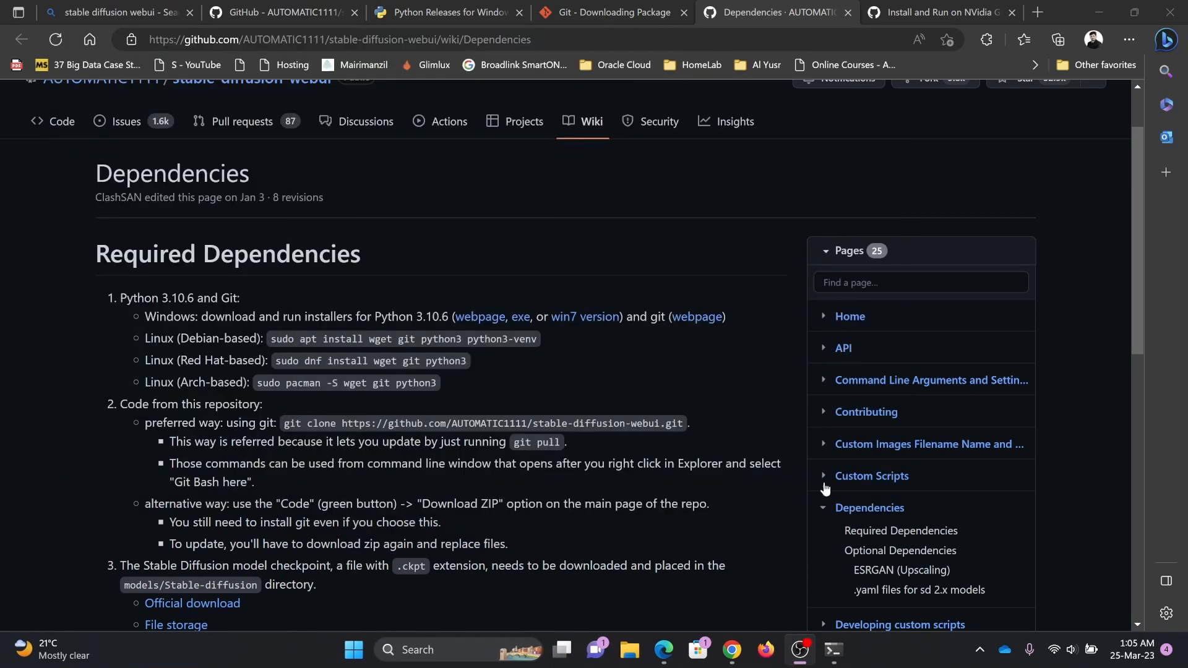
Return to the Command Prompt window where webui is installing its packages
left_click(831, 649)
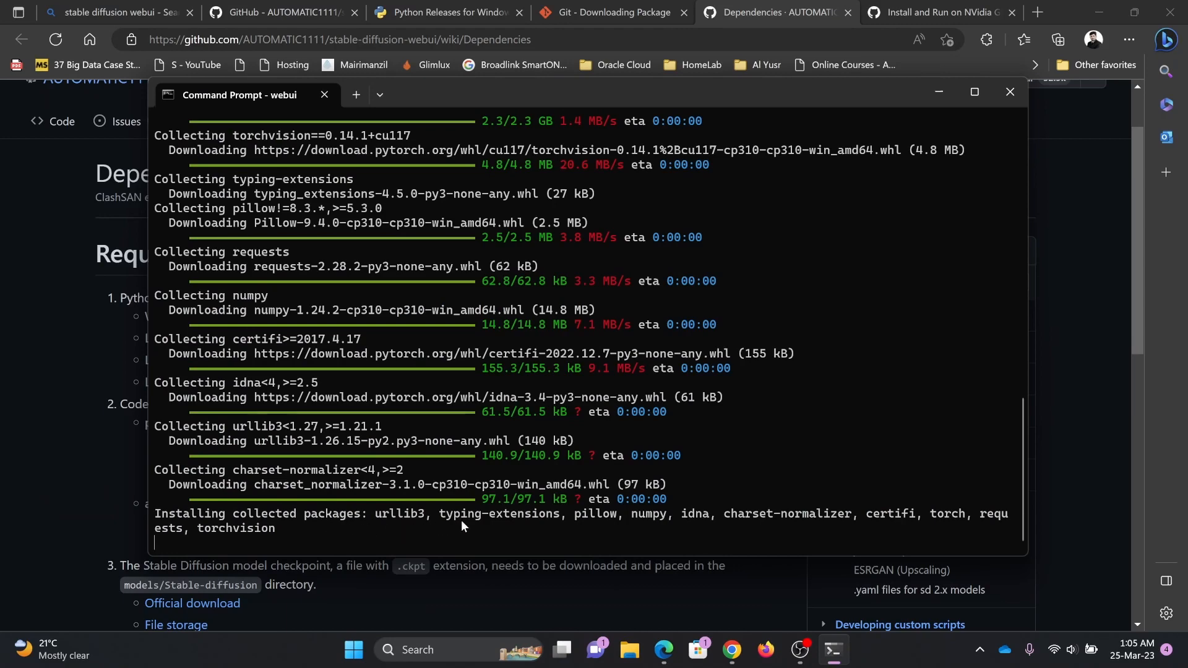
mouse_move(705, 452)
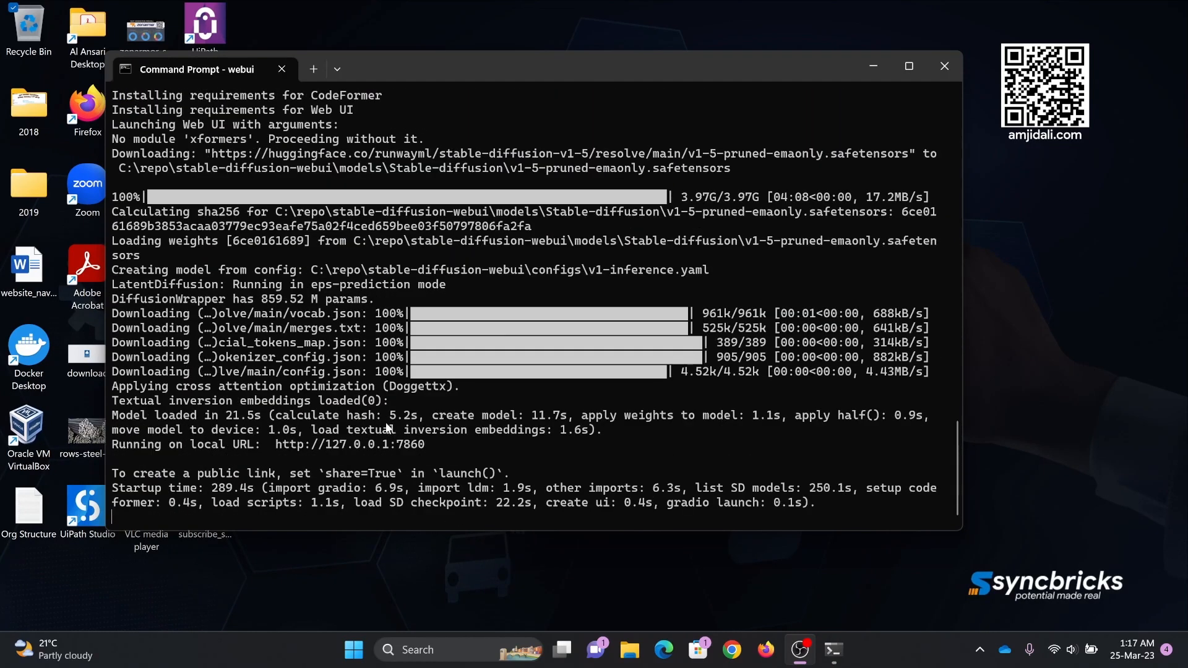
mouse_move(273, 460)
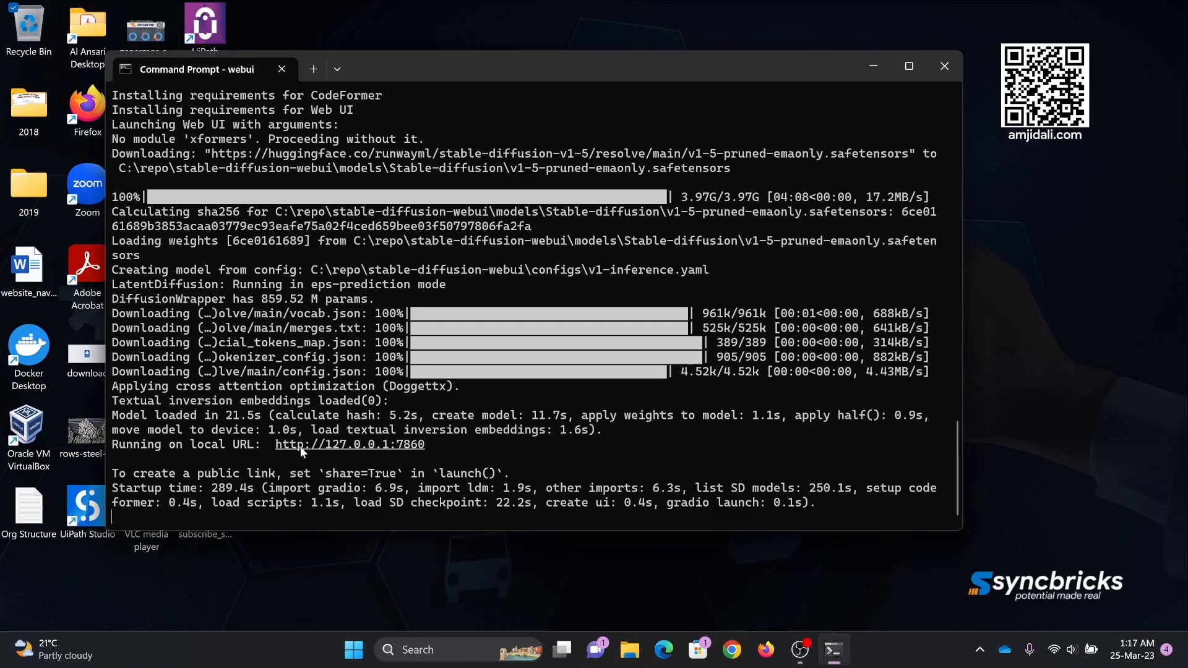
Open the local web UI and generate 'portrait photo, african old warrior, looking away, serious eyes'
double_click(349, 444)
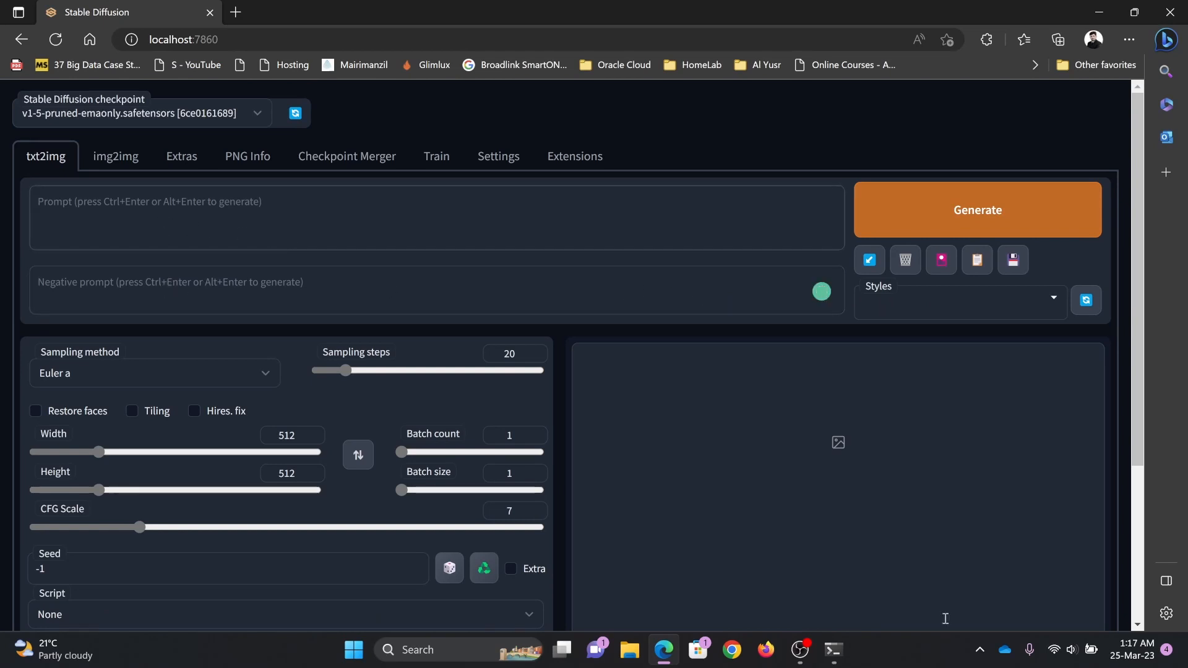
type("portrait photo of an f")
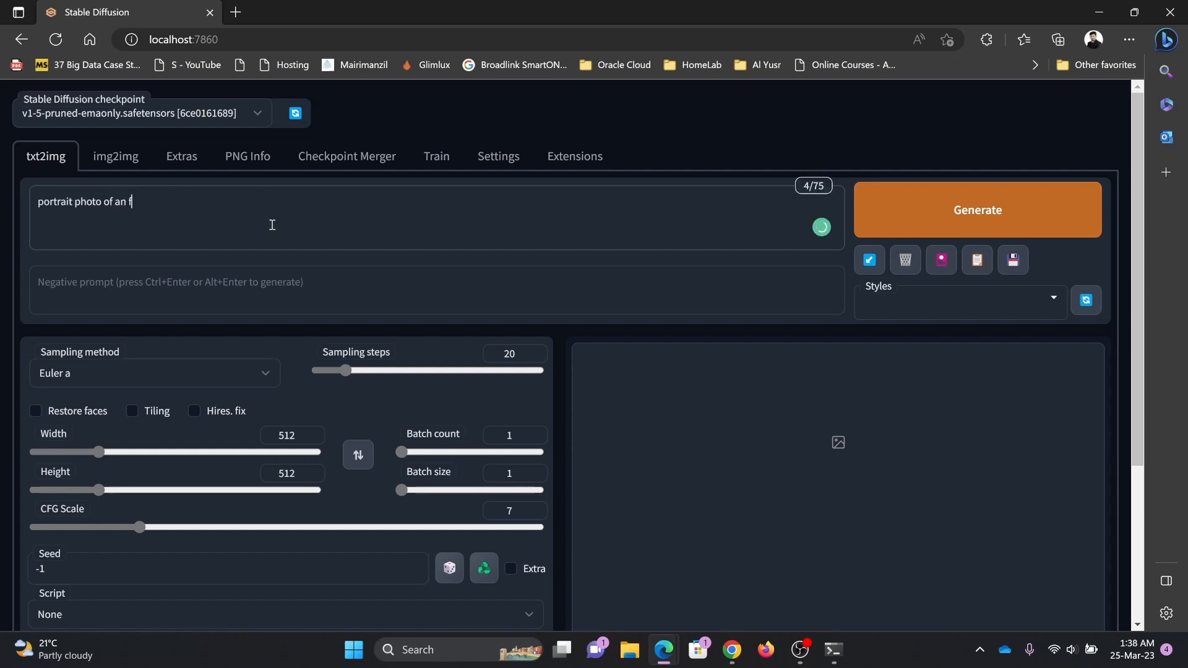
type("african old warrier chief, tribal panther make up , gold on white side profik")
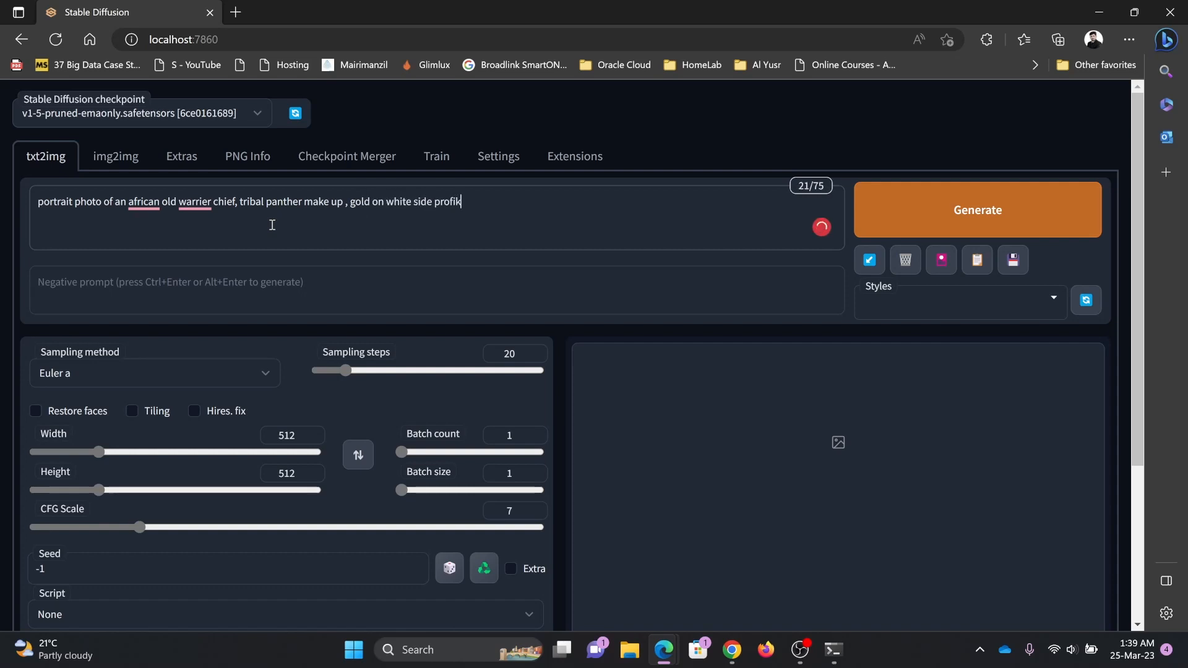
type(", loking")
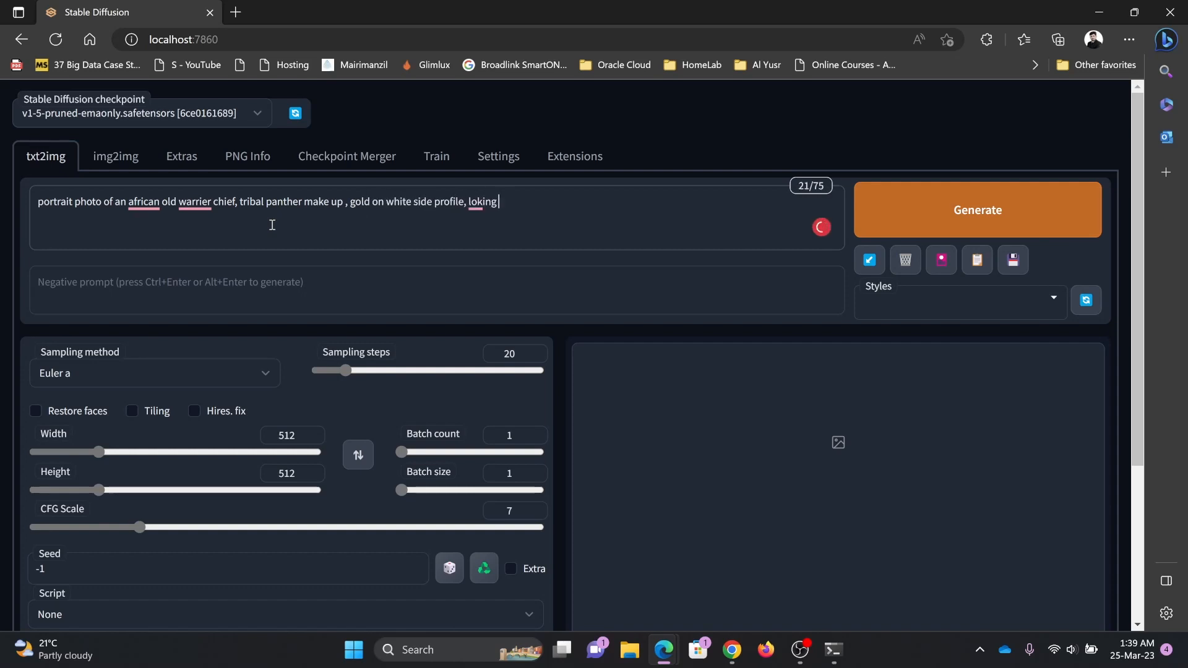
type("aways, serious eyes")
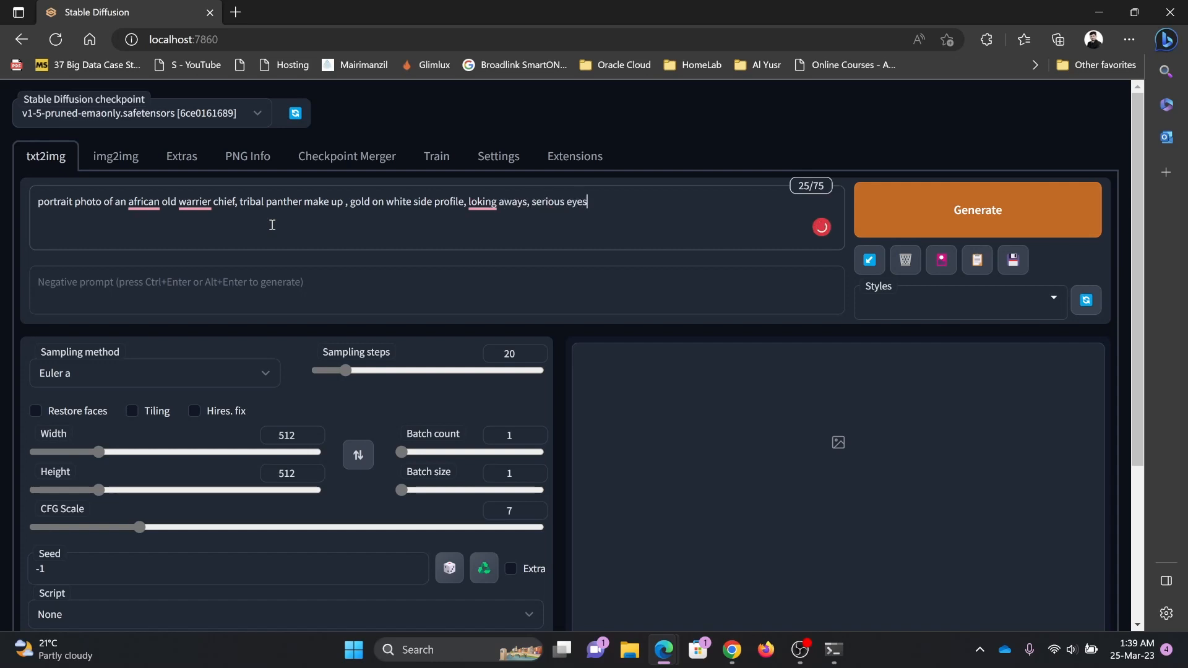
left_click(977, 210)
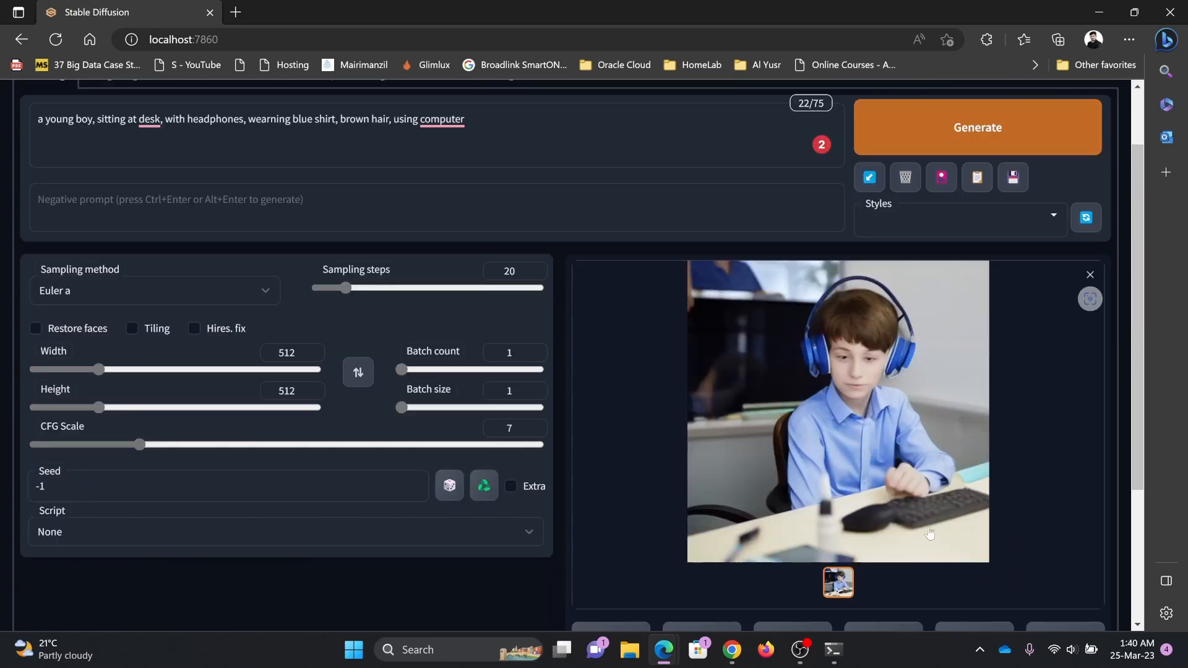
Append ', portrait, smiling face' to the boy prompt and generate a new image
left_click(500, 130)
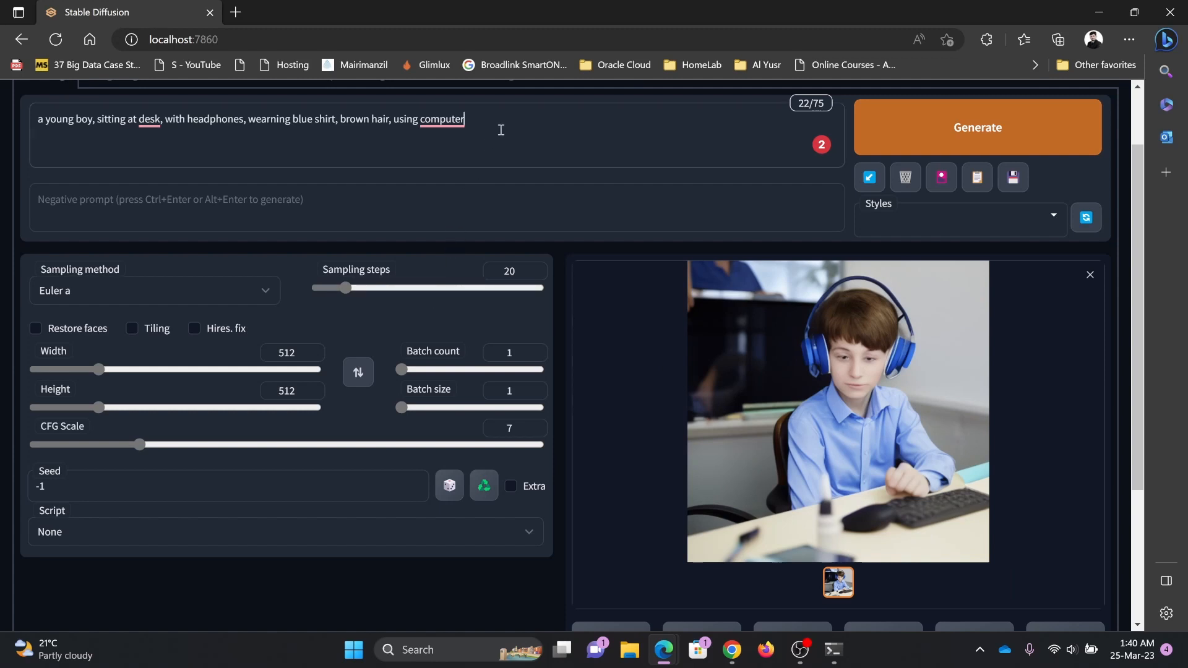
type(", portrait, smi")
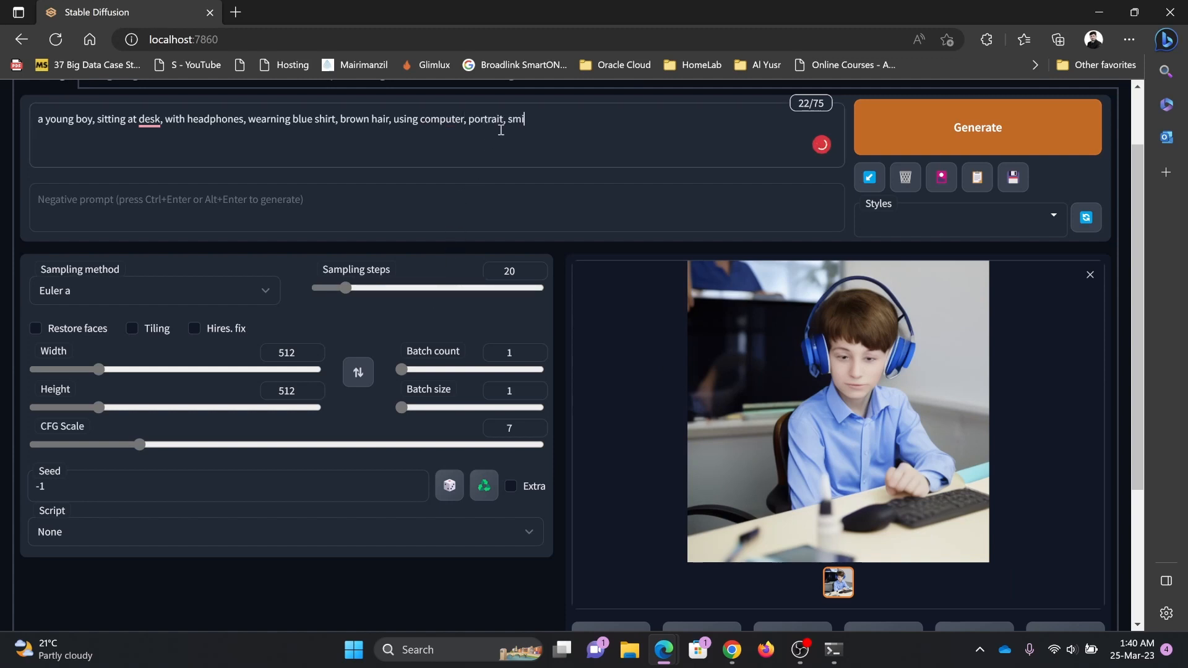
type("ling face")
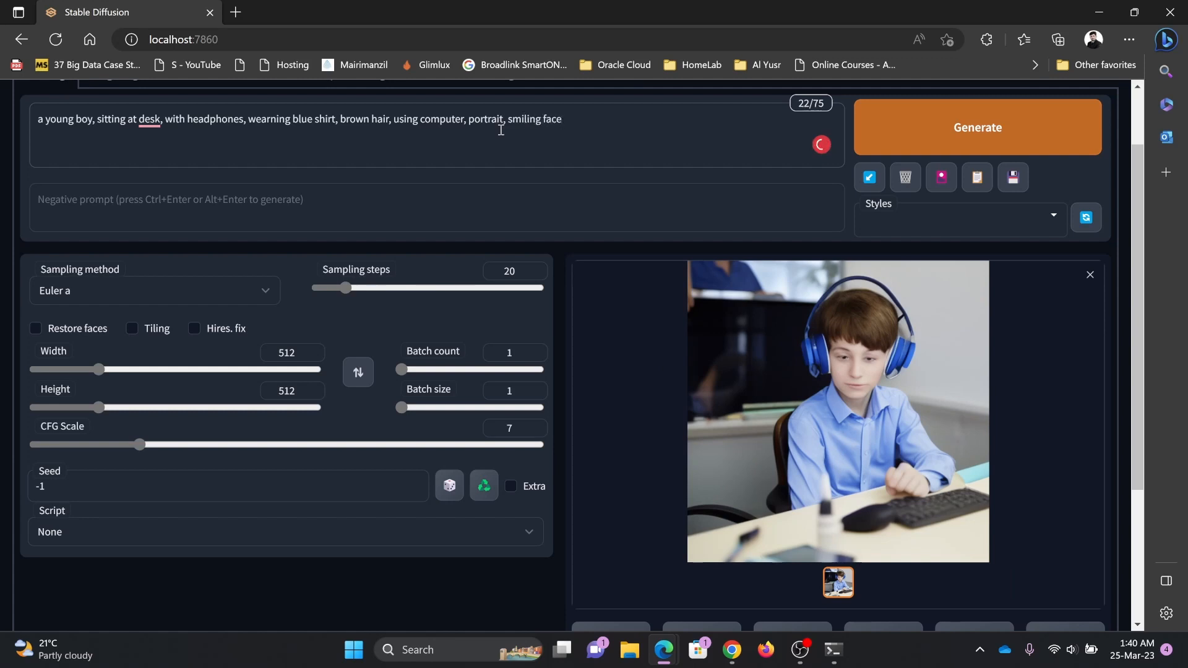
left_click(977, 126)
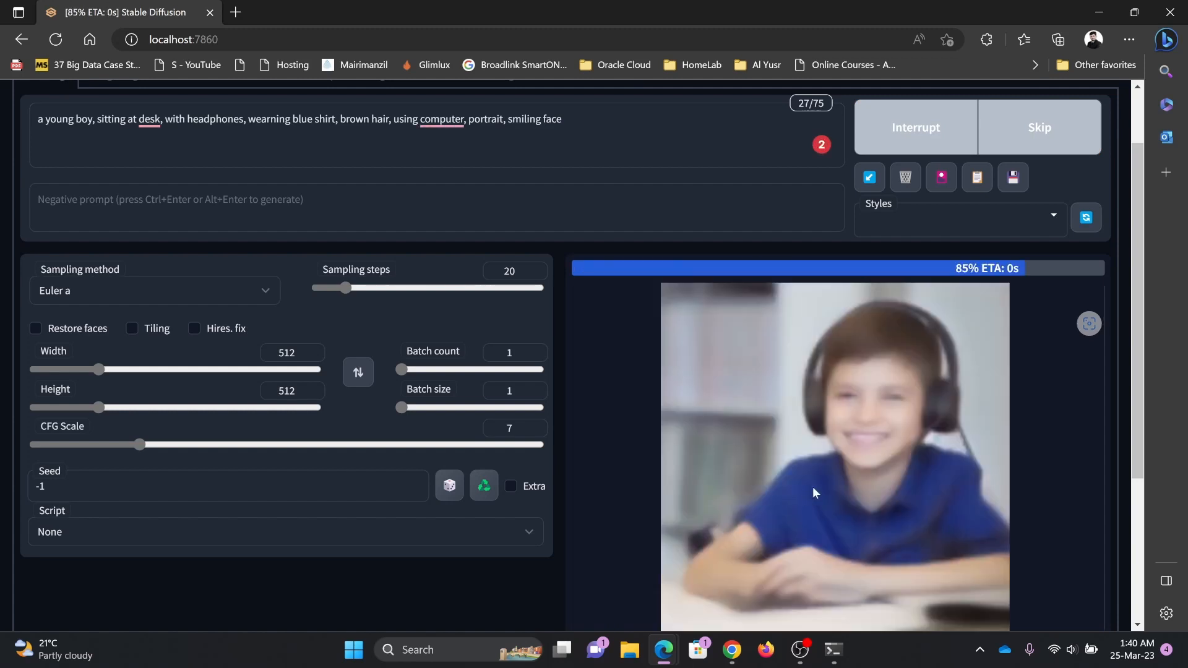
Open the finished smiling boy with headphones image in the full-screen lightbox
left_click(833, 455)
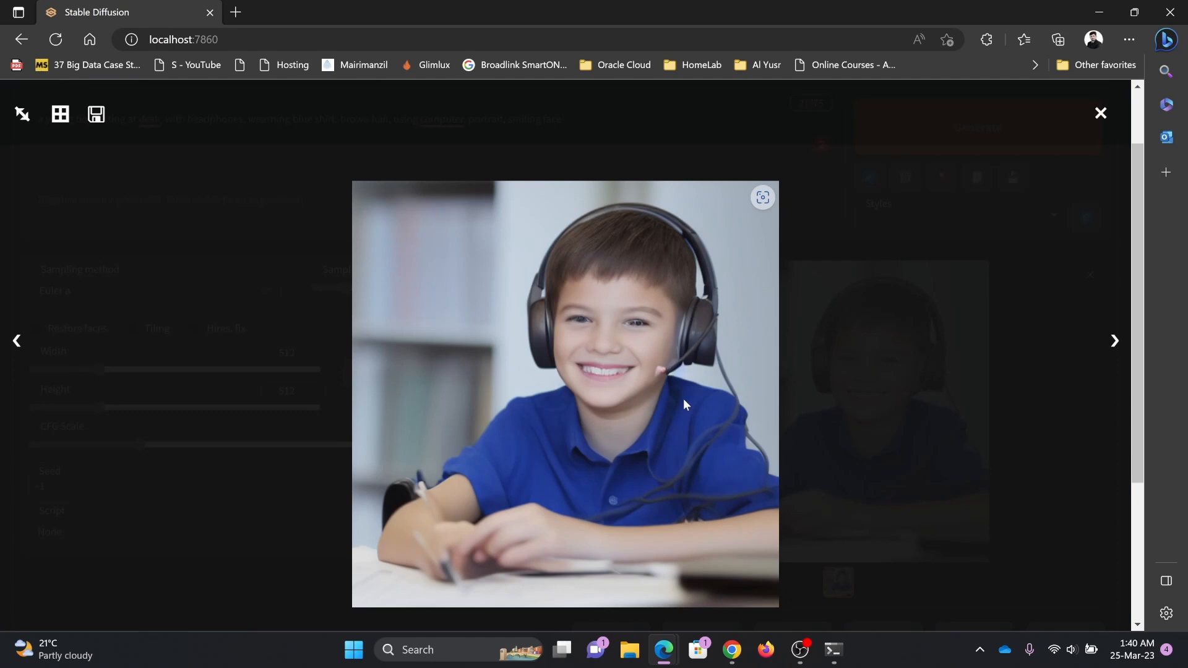
mouse_move(1002, 186)
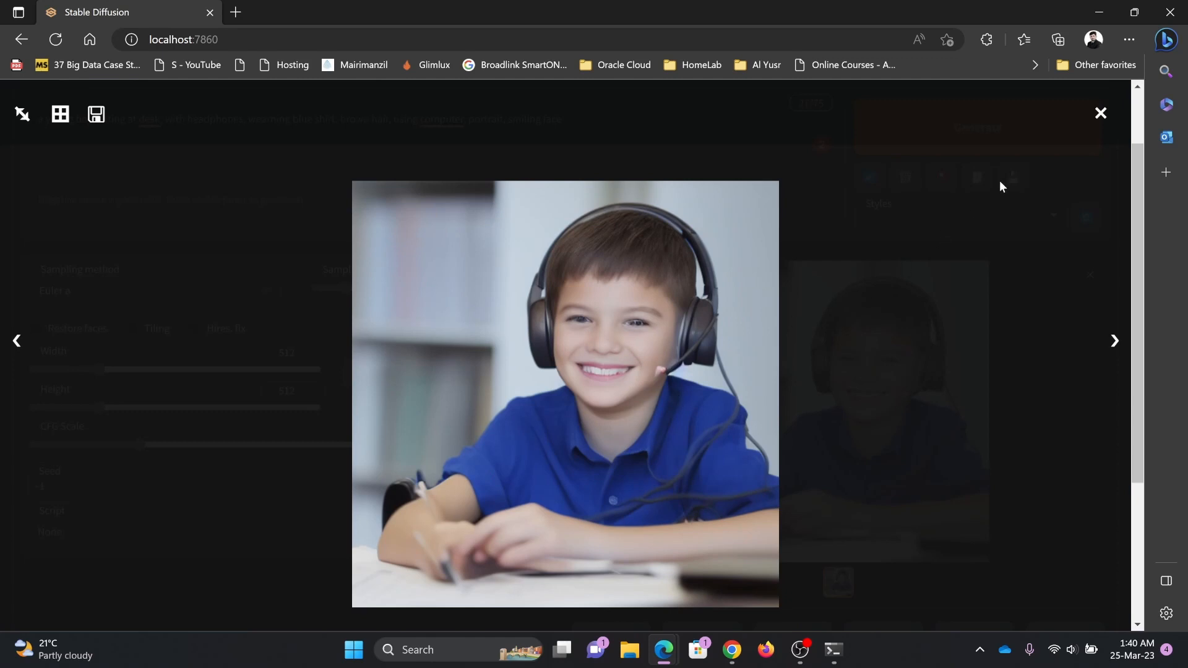
mouse_move(1084, 148)
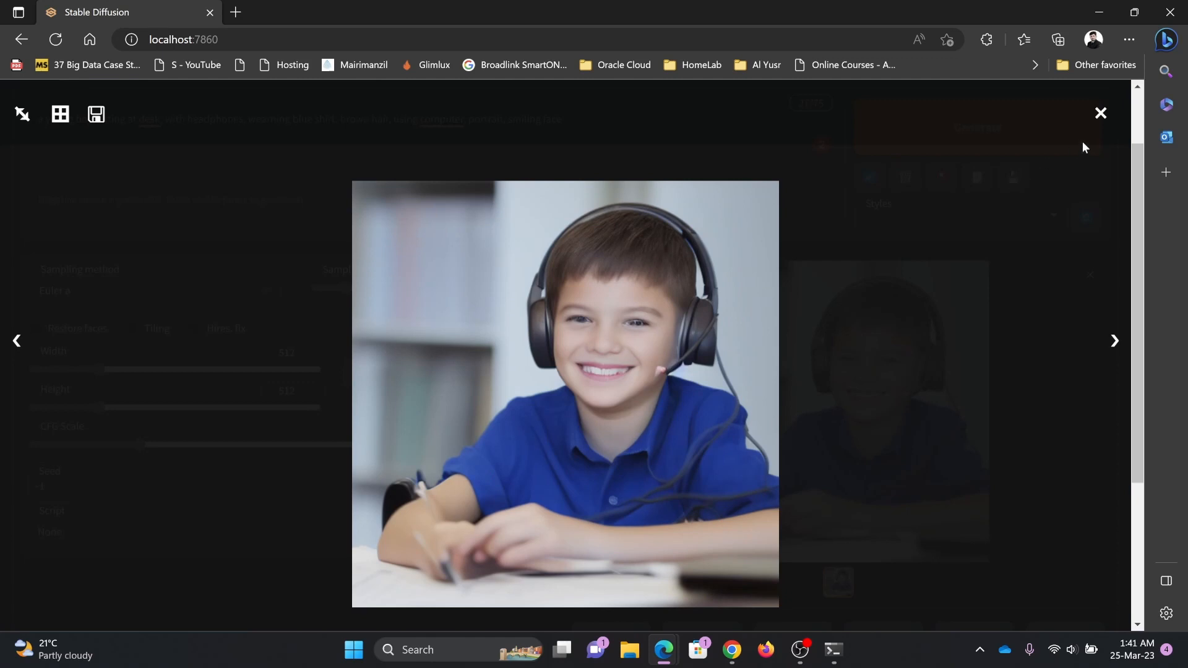